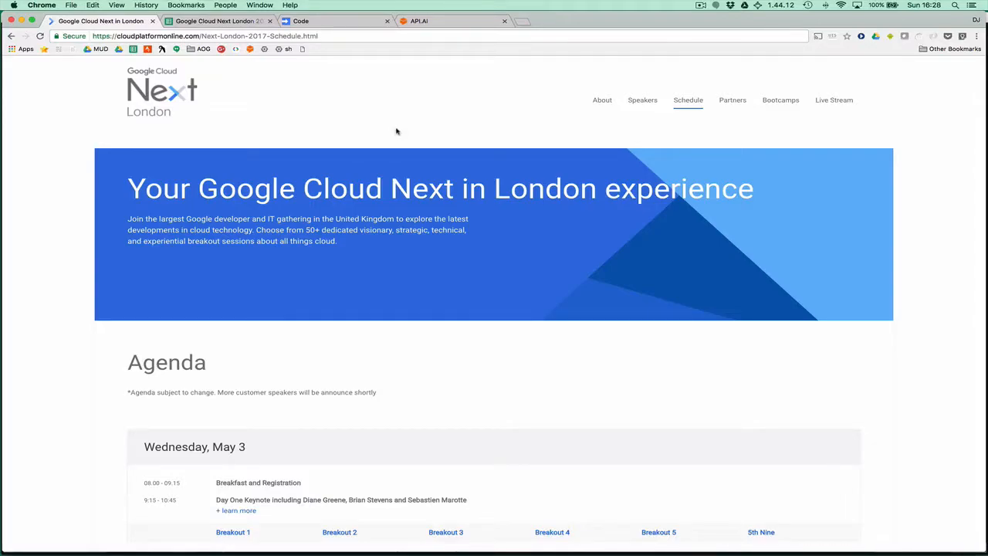
mouse_move(71, 83)
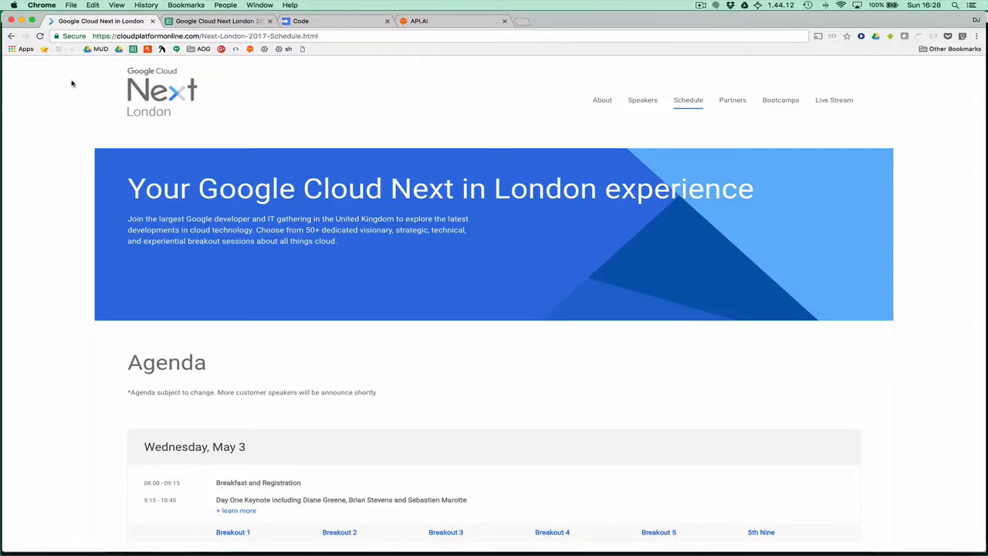
mouse_move(148, 114)
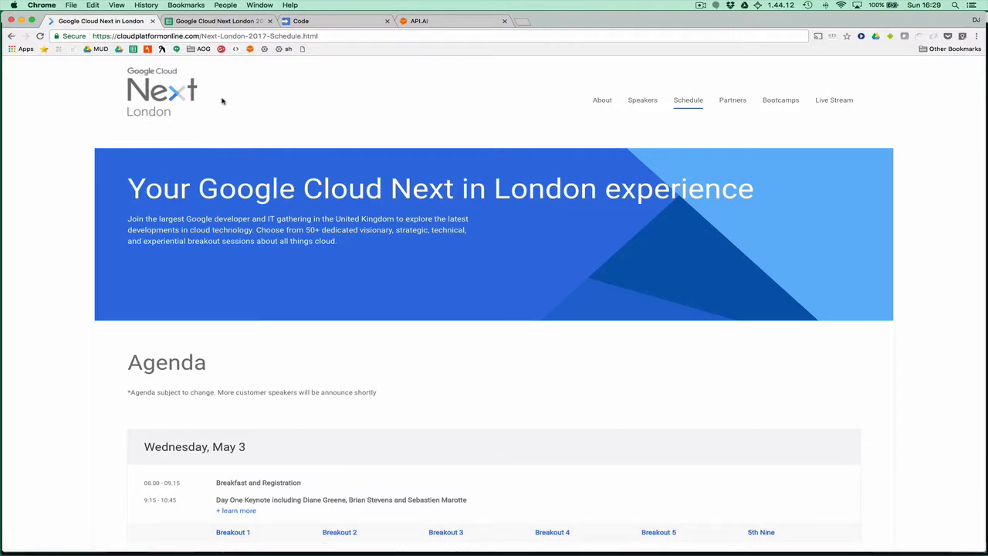
Scroll the Schedule page to the Wednesday, May 3 agenda grid of breakout sessions.
scroll(down, 3)
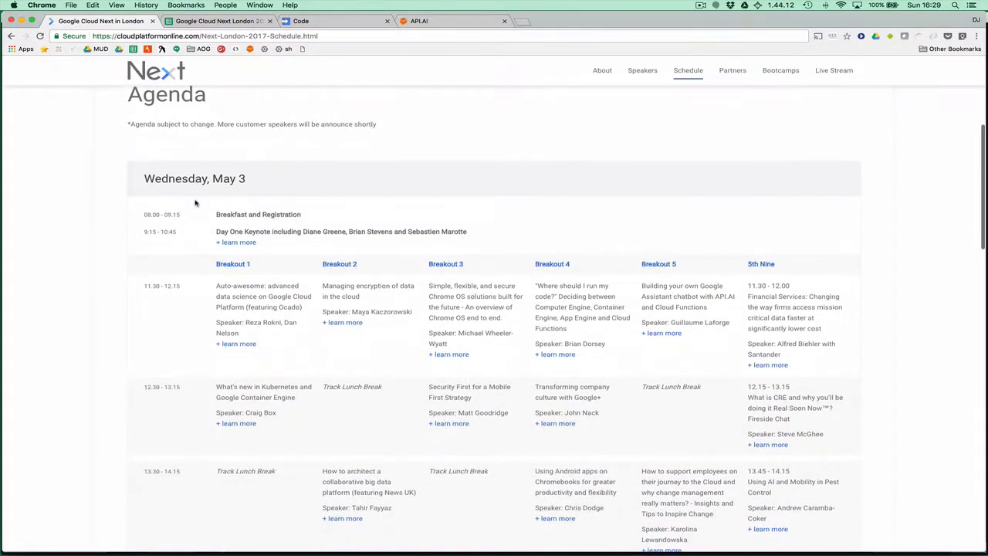
scroll(down, 3)
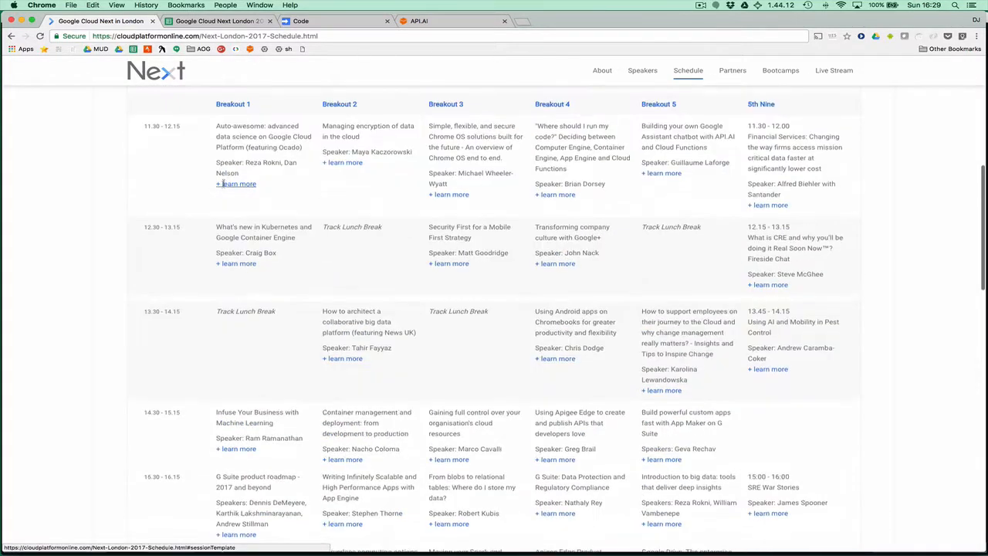
scroll(up, 3)
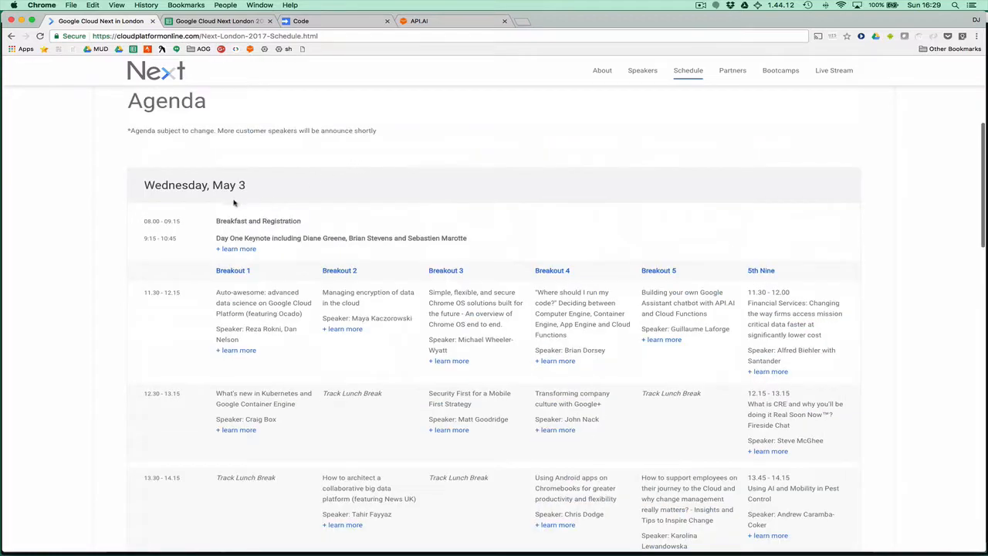
mouse_move(231, 275)
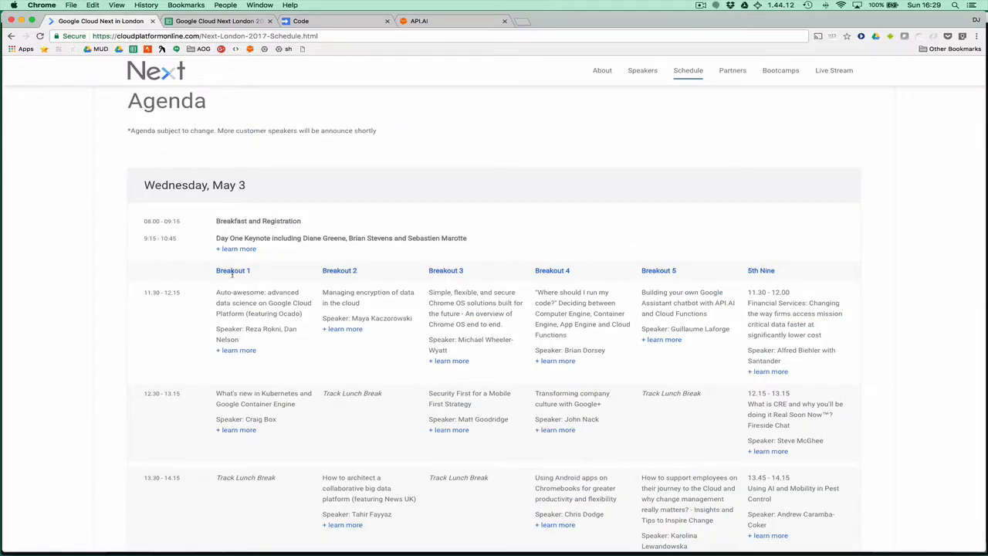
mouse_move(497, 296)
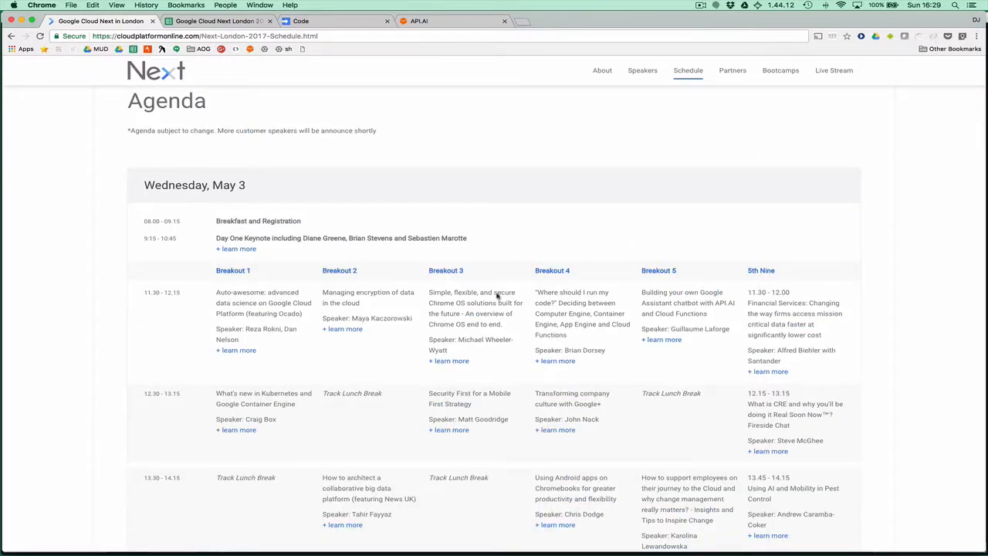
mouse_move(330, 247)
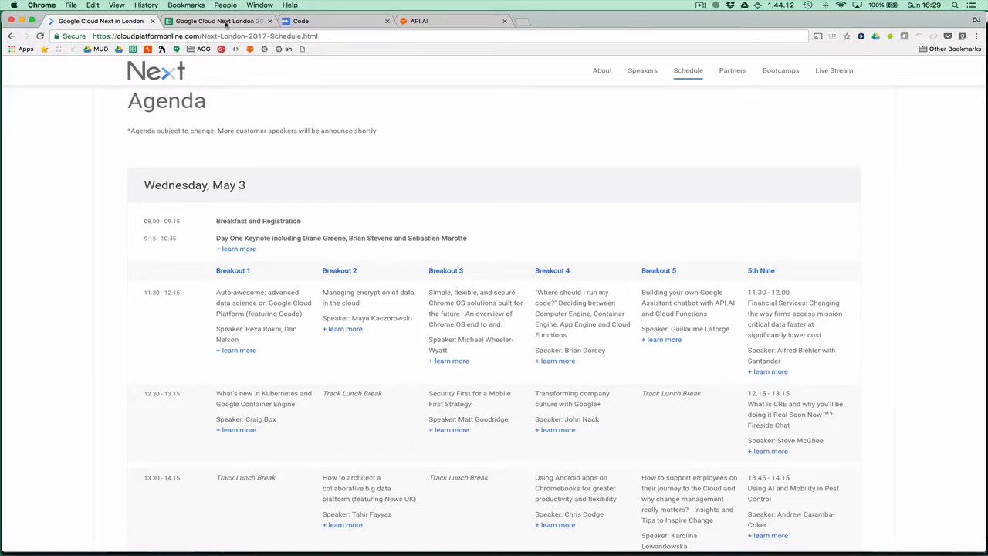
Inspect the keynote row's end time, location and speakers in the schedule spreadsheet.
click(219, 22)
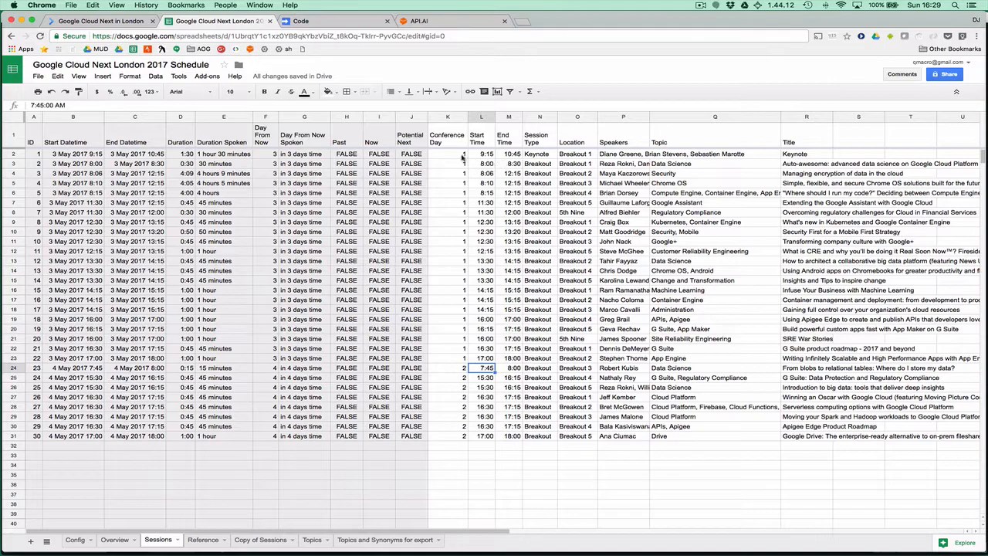
click(446, 154)
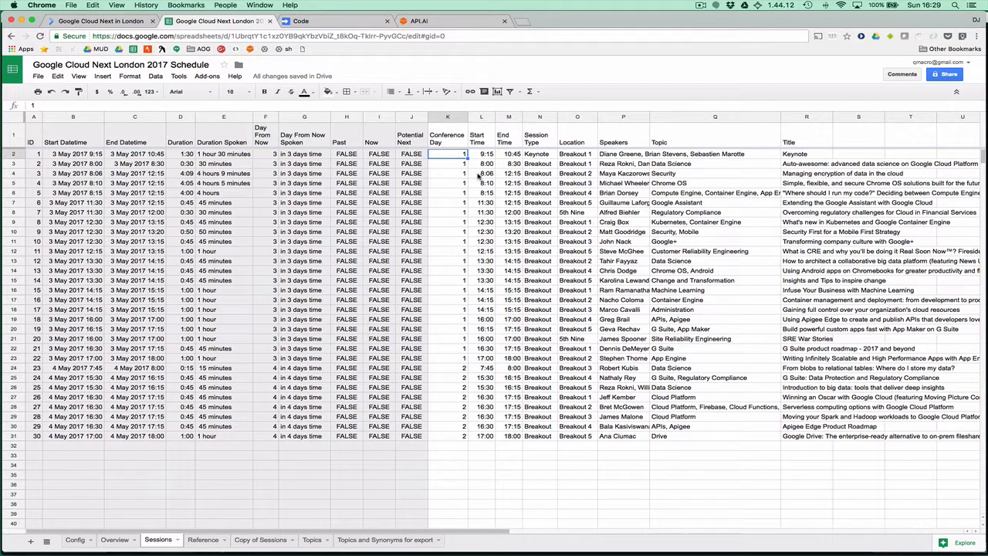
click(509, 154)
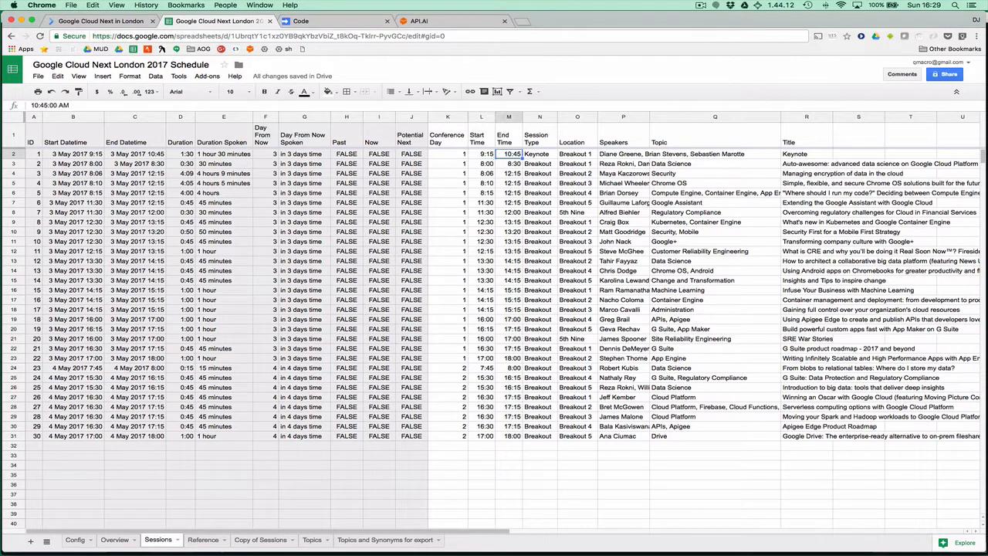
click(577, 154)
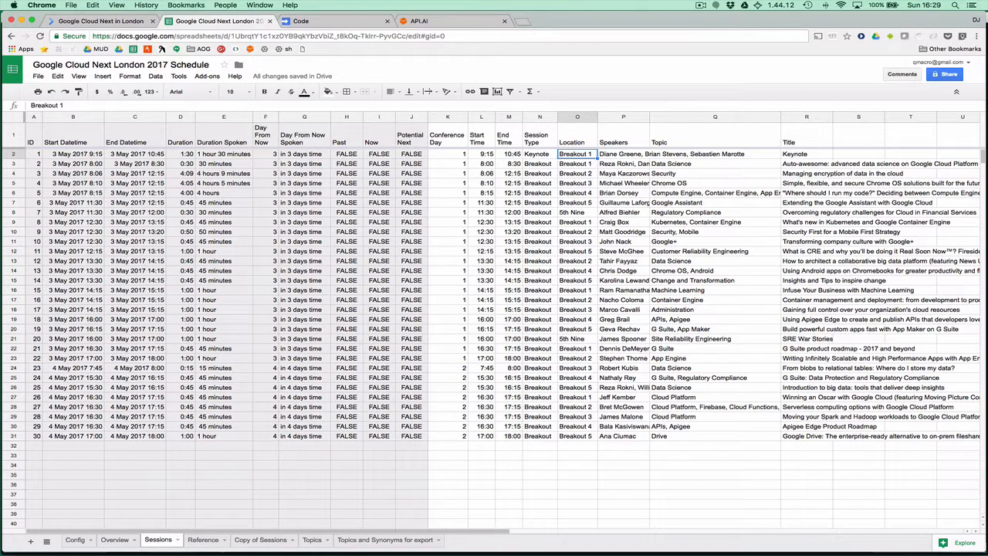
click(624, 154)
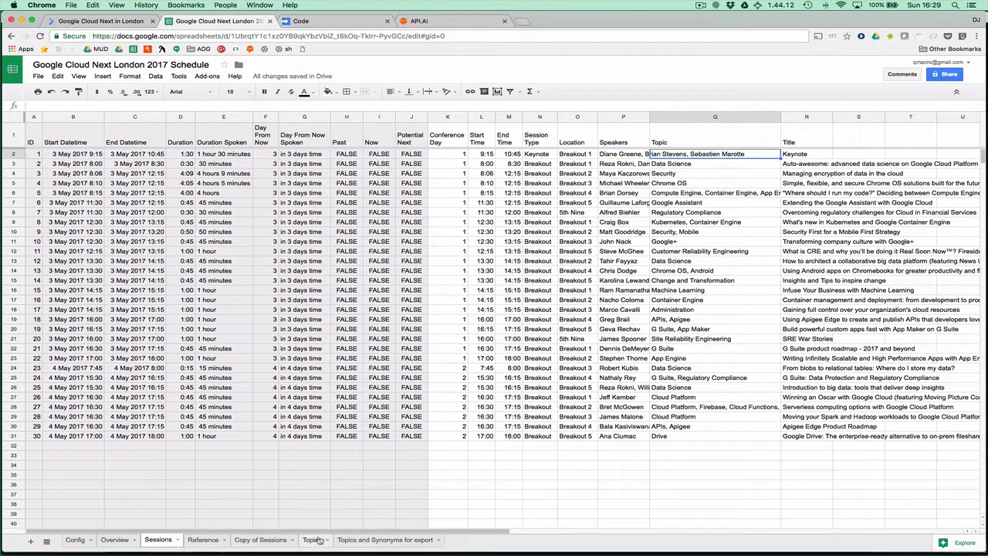
Show the Topics sheet listing topic names and their synonyms.
click(312, 541)
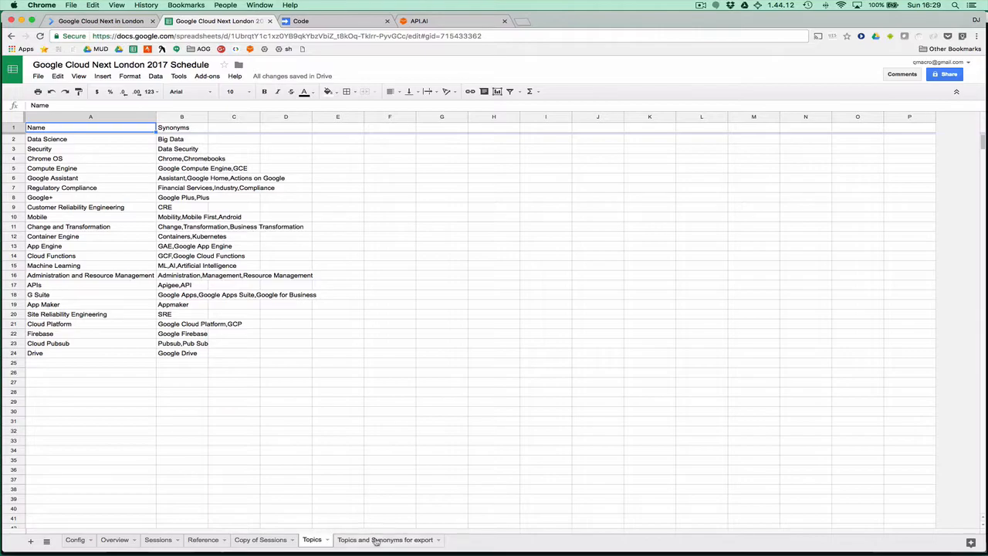
click(386, 540)
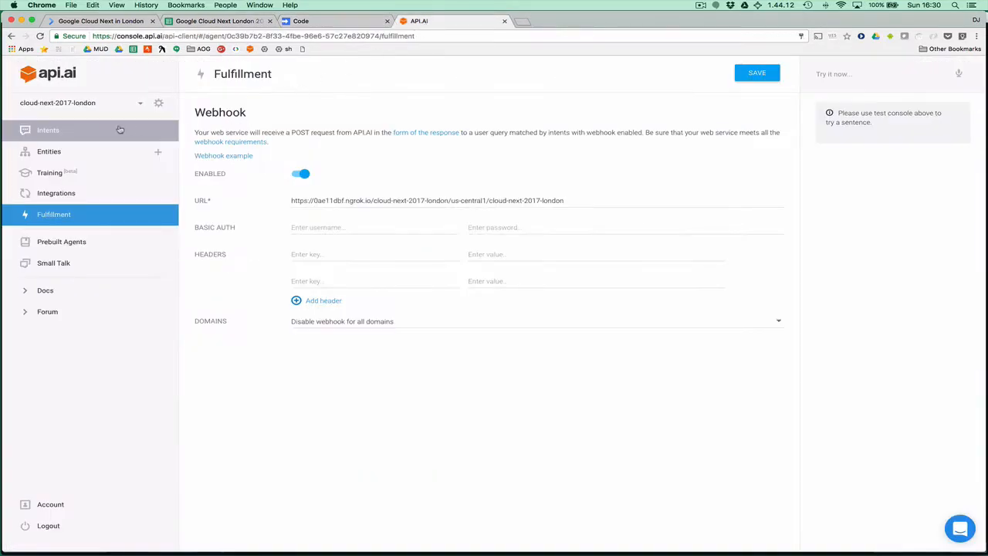
Review the topic entity's synonym entries under Entities, then return to the Intents list.
click(50, 151)
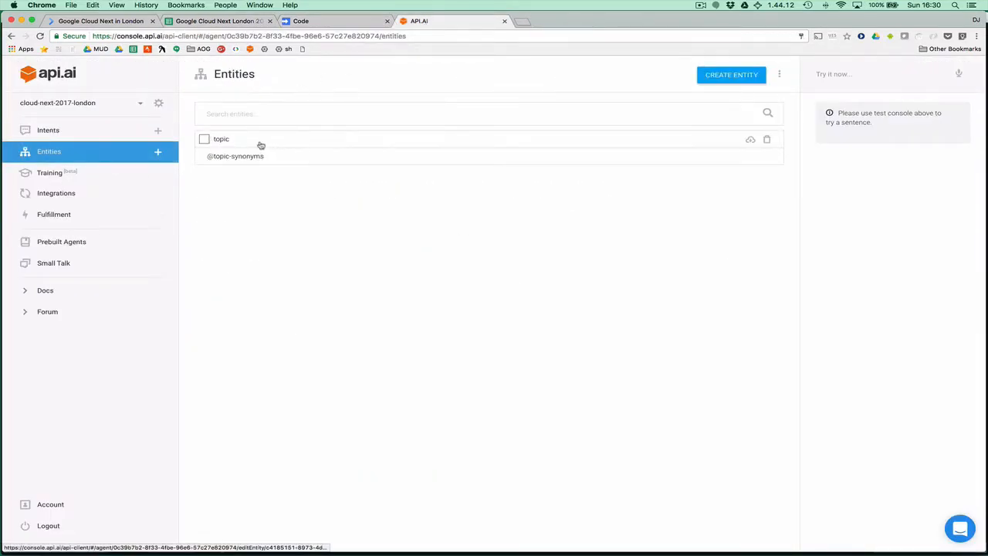
click(222, 139)
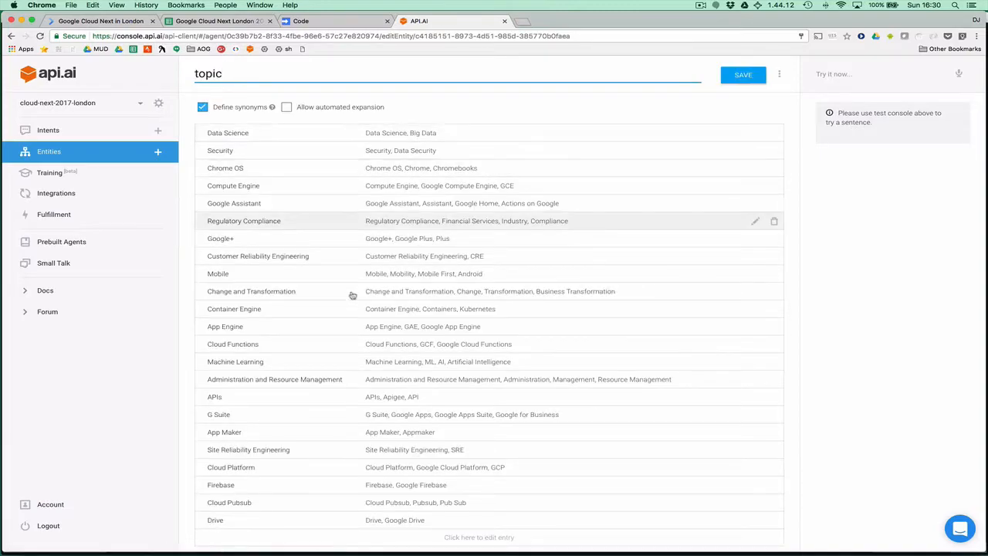
mouse_move(369, 324)
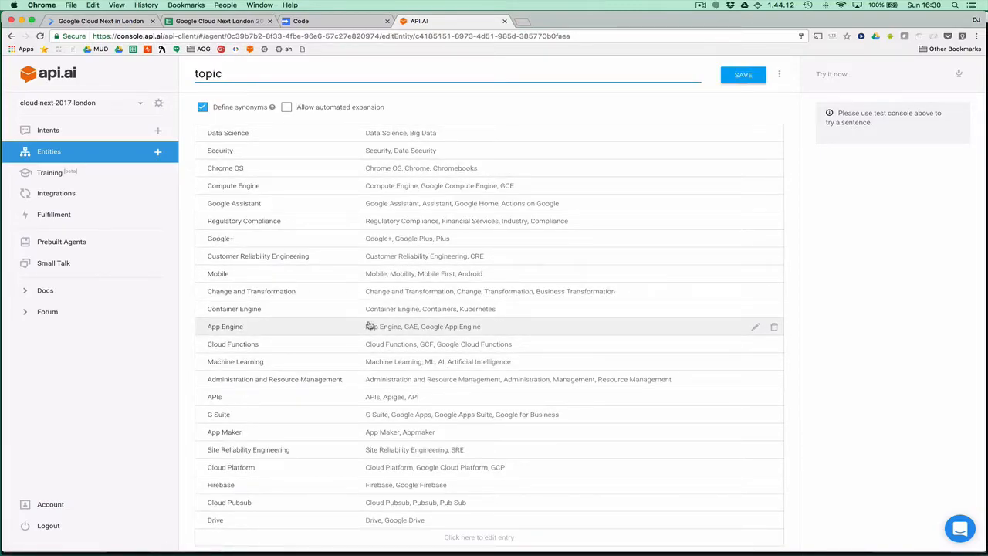
mouse_move(337, 262)
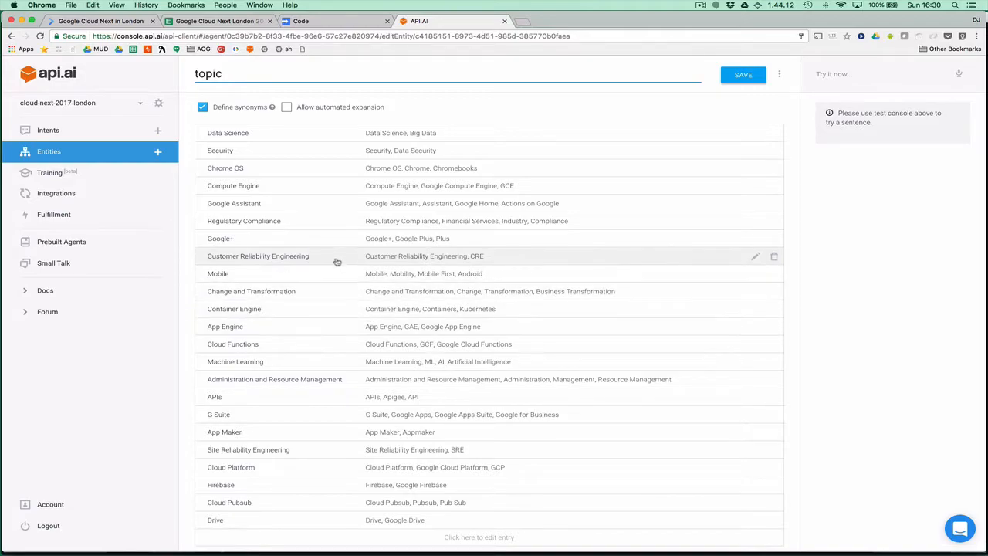
click(48, 130)
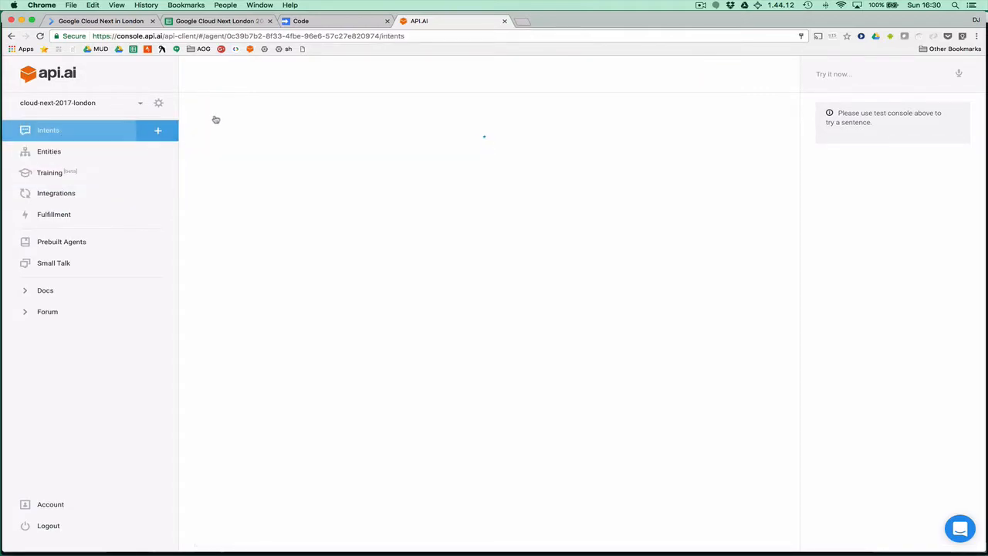
Revisit the Topics export and Sessions sheets, then bring up the Apps Script backend code.
click(216, 22)
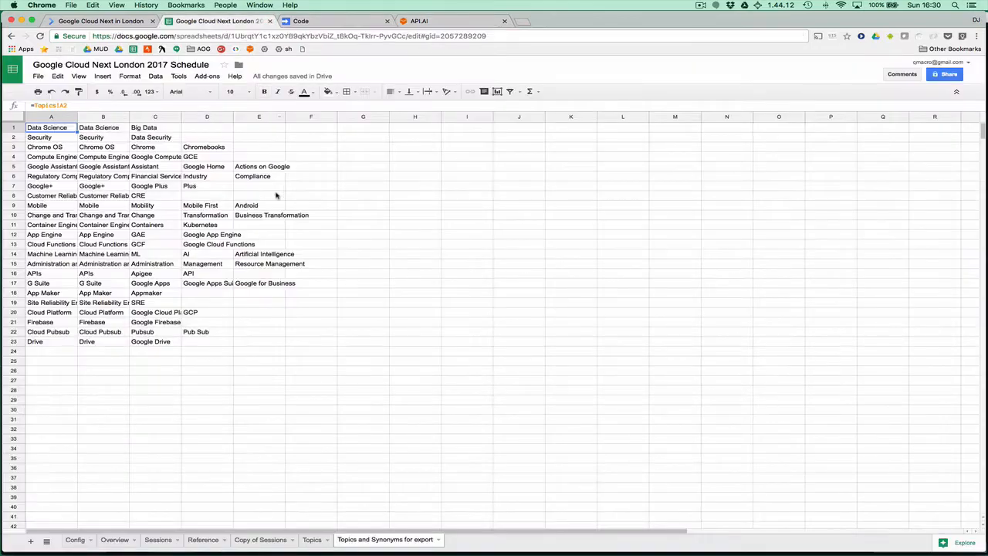
click(158, 541)
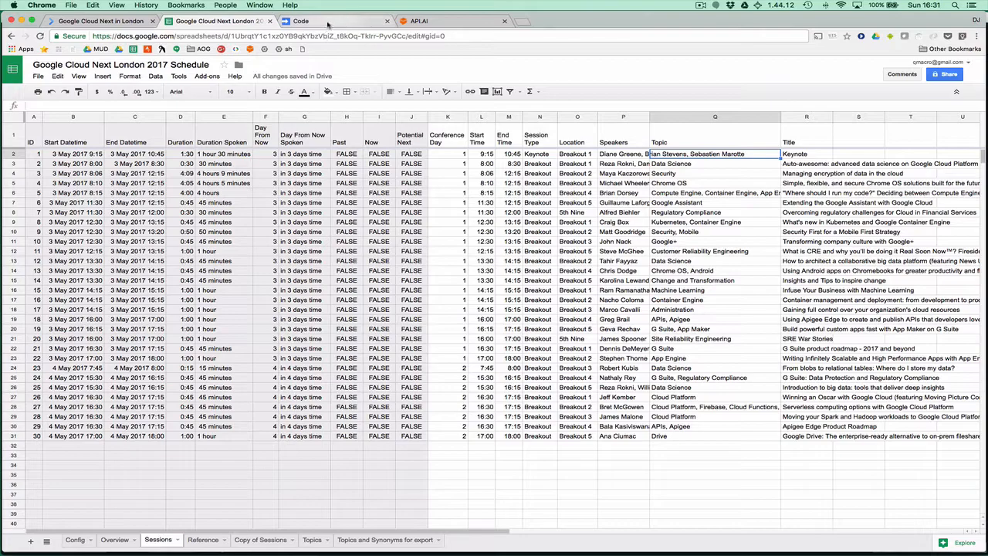
click(300, 22)
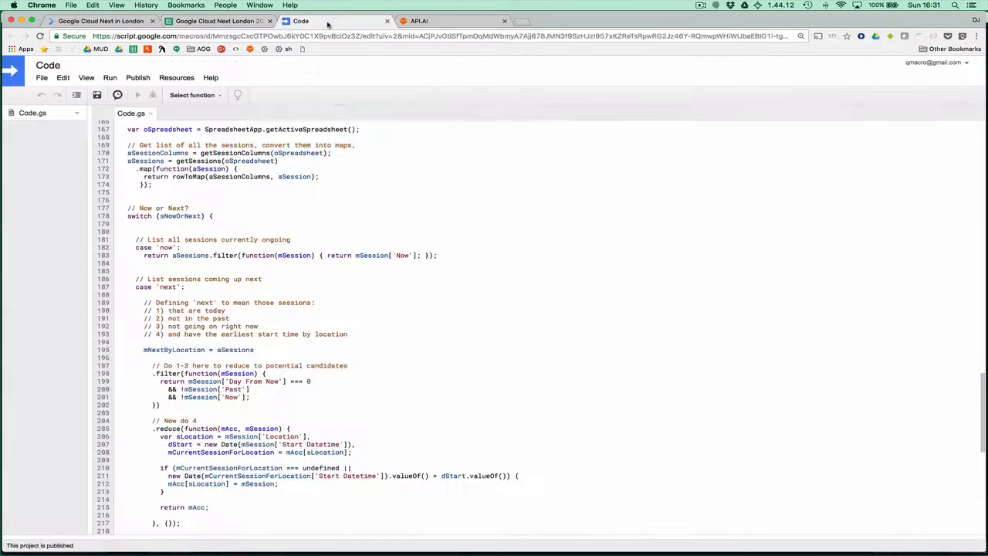
scroll(down, 3)
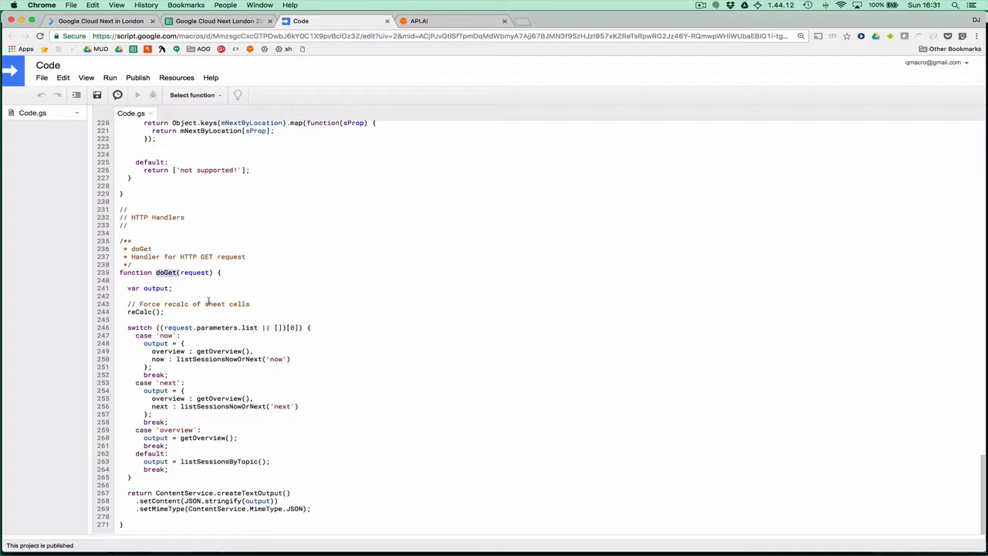
click(259, 328)
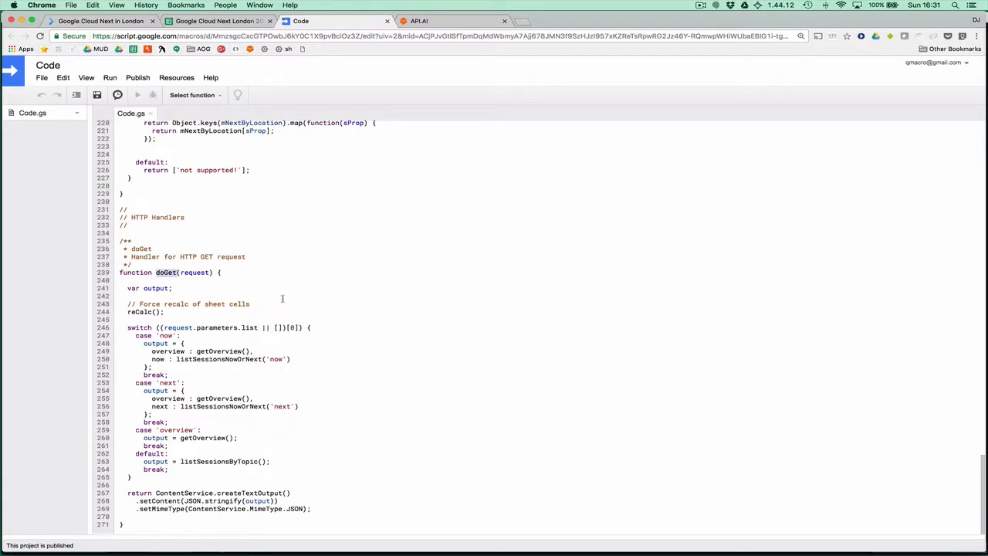
scroll(up, 3)
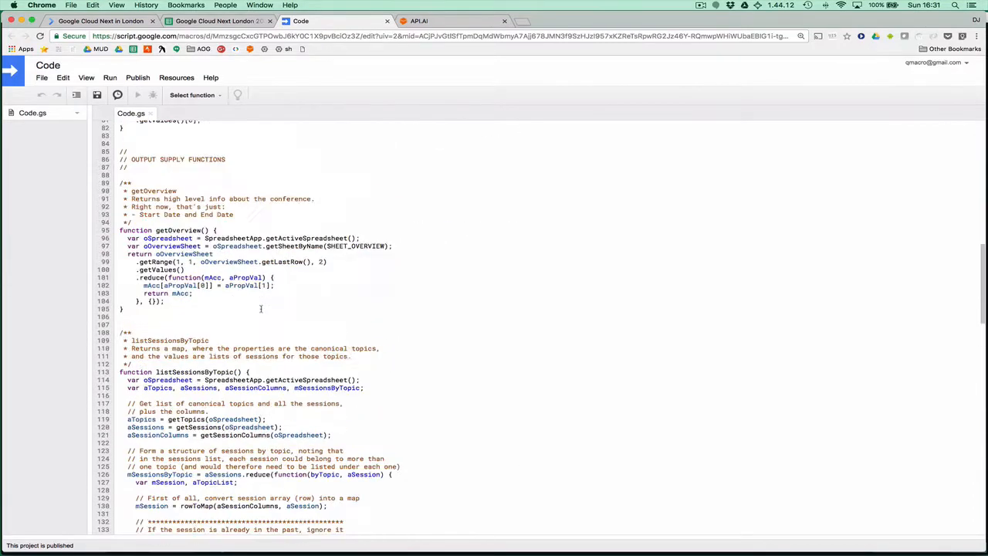
Bring the Sessions sheet of times, locations, speakers and topics back into view.
click(216, 22)
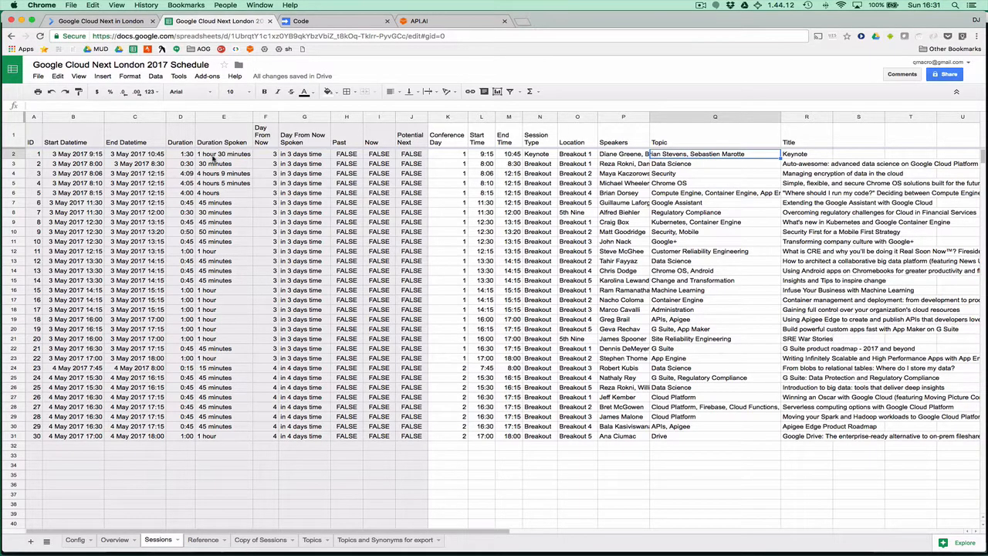
mouse_move(301, 159)
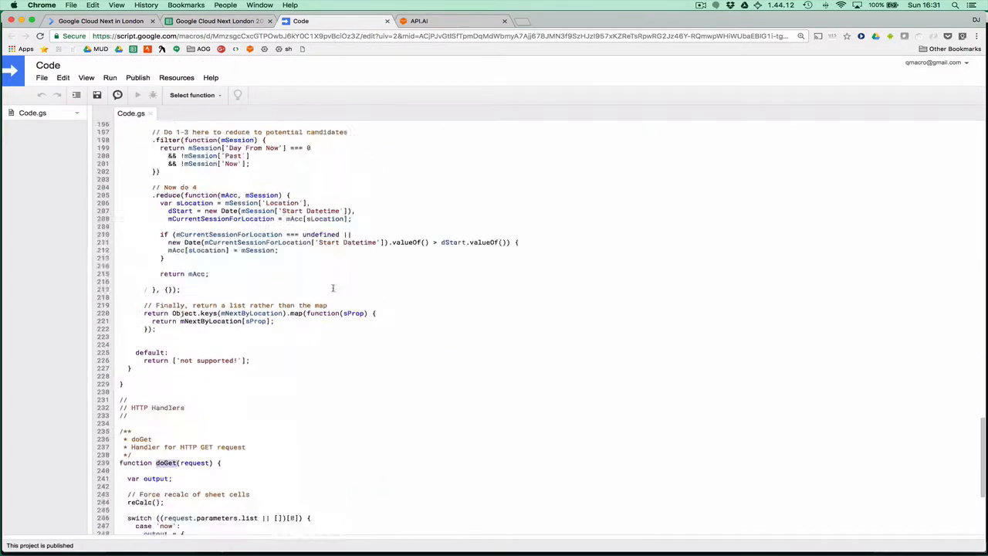
Read through listSessionsNowOrNext in Code.gs, then return to the schedule spreadsheet.
scroll(up, 3)
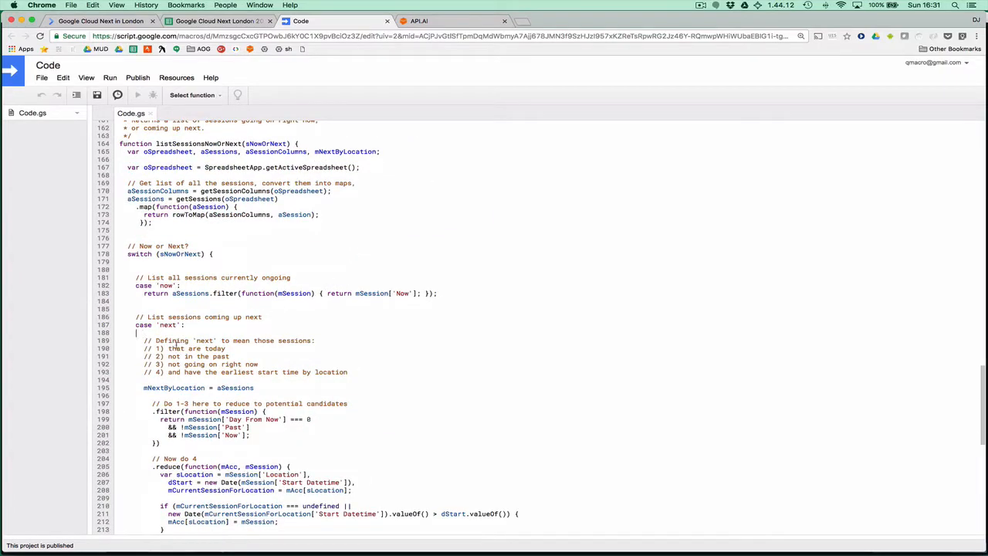
drag(136, 342, 347, 372)
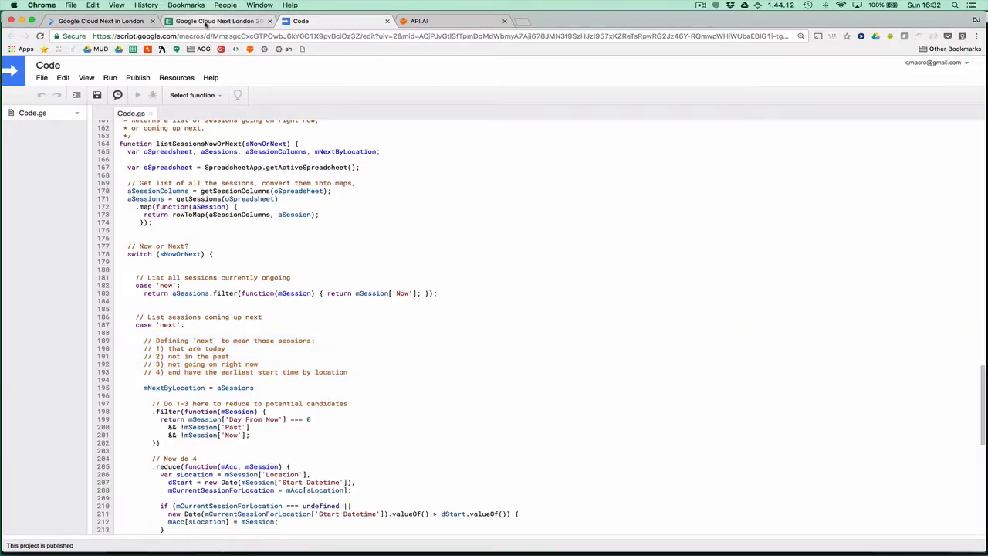
click(216, 22)
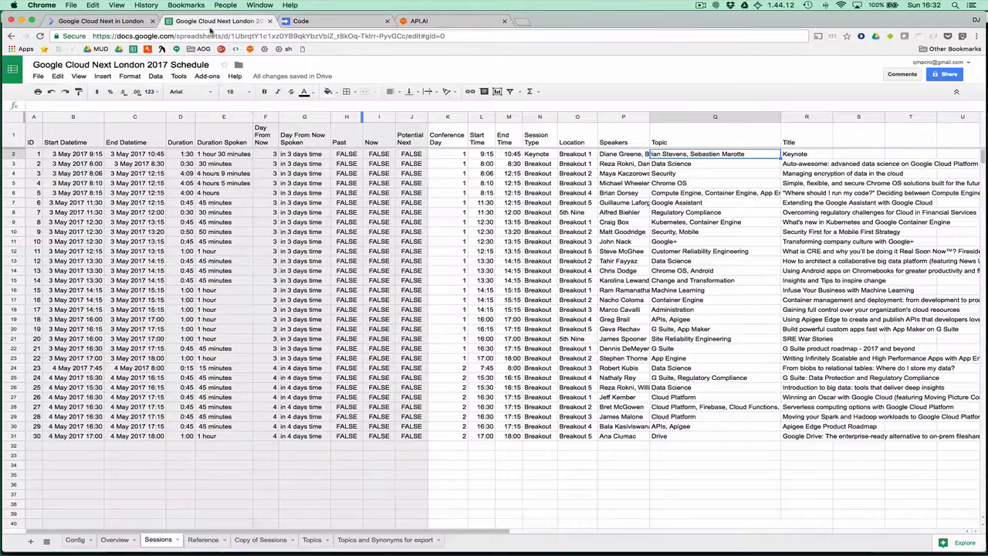
Review the Overview sheet of venue and dates, then switch to the API.AI agent's intents.
click(114, 541)
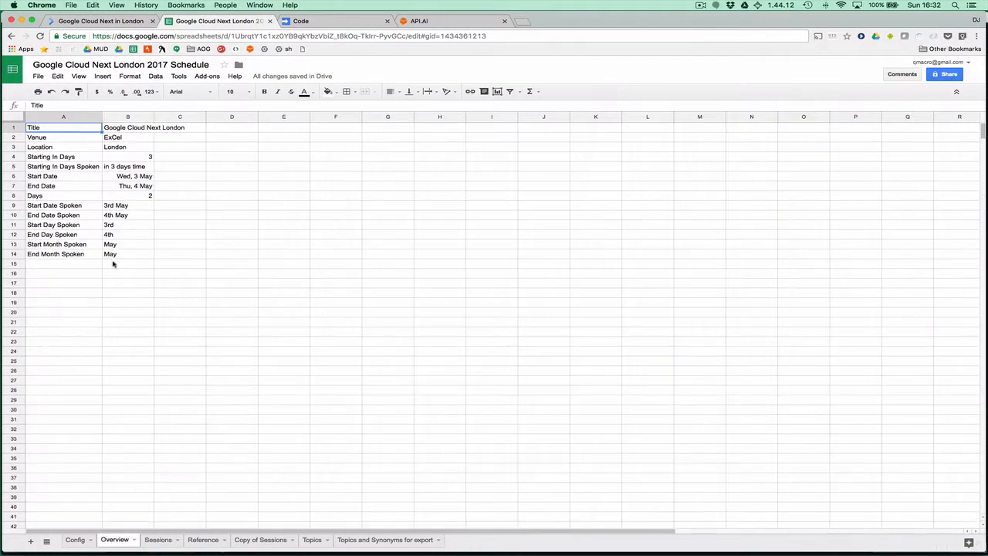
mouse_move(130, 135)
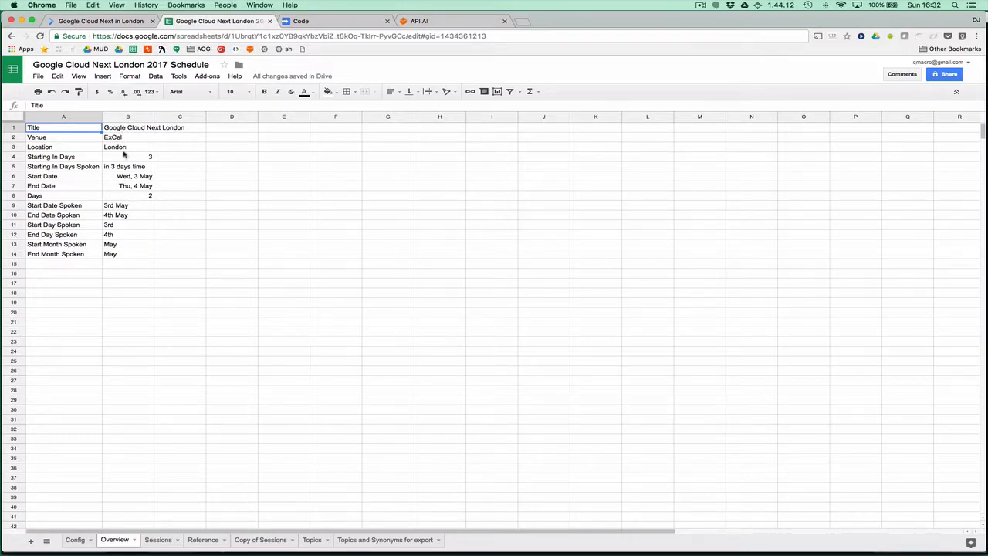
mouse_move(142, 161)
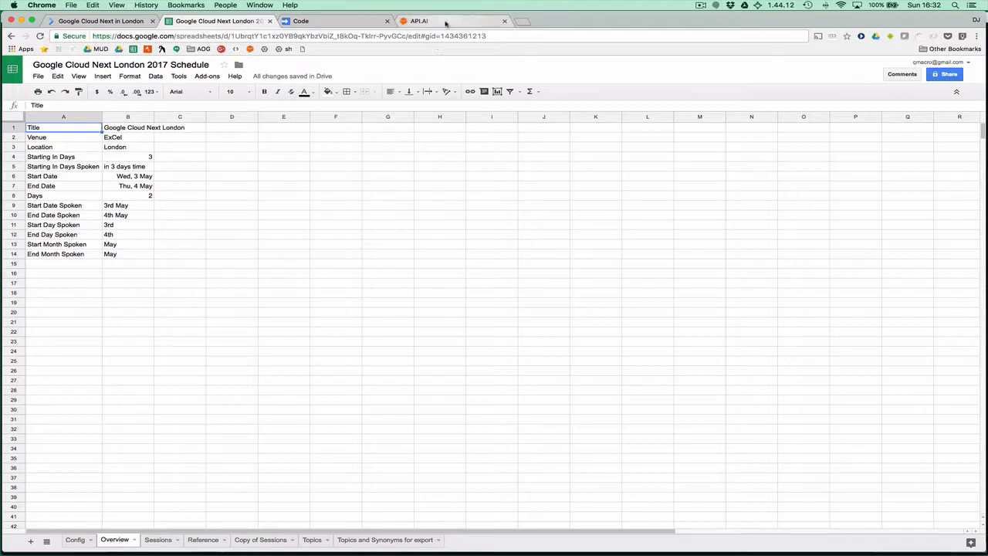
click(420, 22)
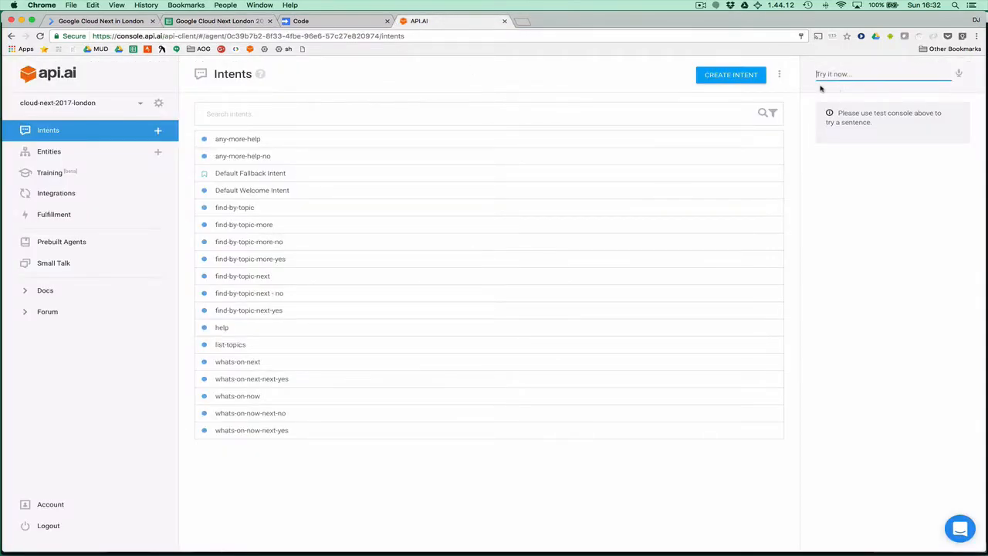
Ask the test console 'talk to cloud next london' to get the Default Welcome event overview.
text(talk)
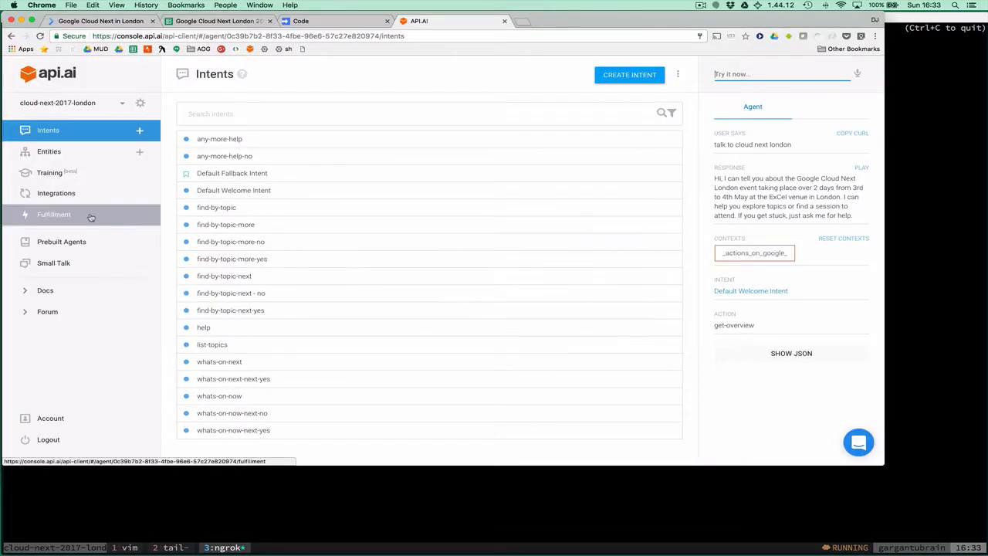
Check the ngrok log's webhook POST requests returned OK, then view the tail log and Fulfillment page.
click(52, 213)
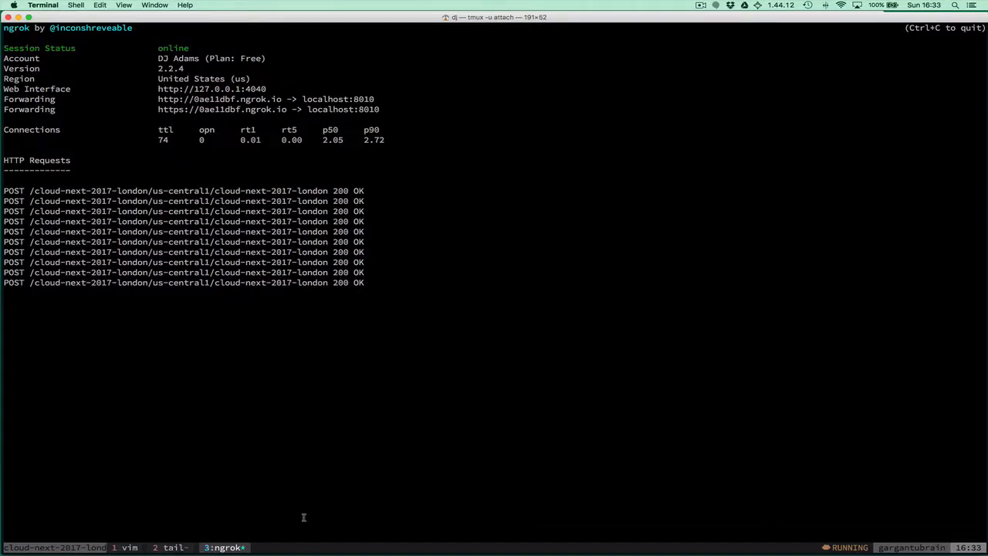
click(169, 546)
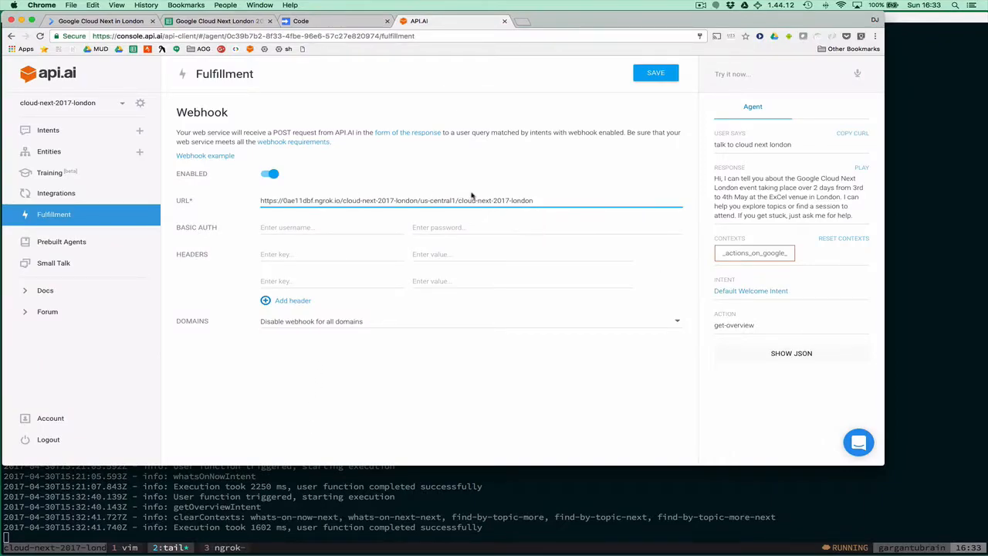
Return to the agent's Intents list, then switch to the spreadsheet's Overview sheet.
click(48, 130)
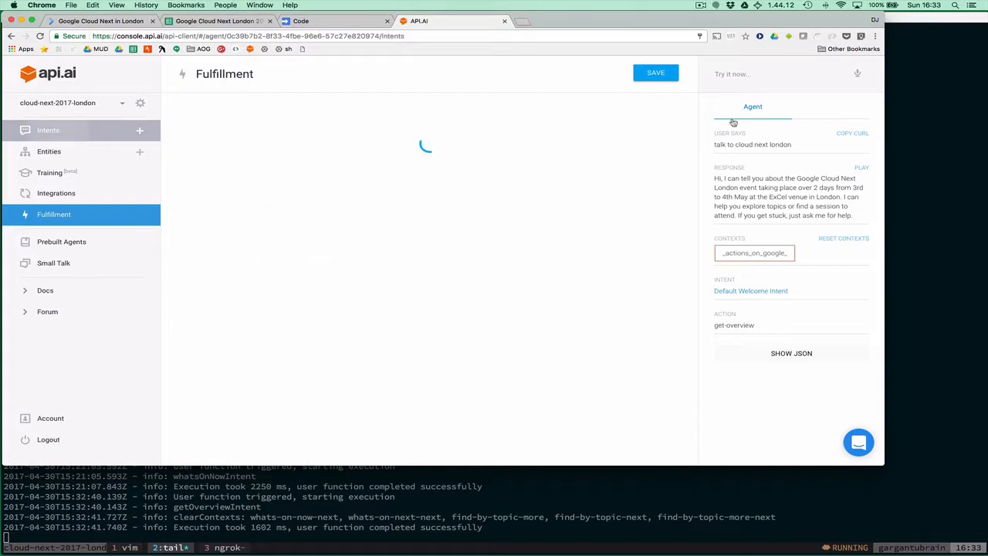
click(48, 130)
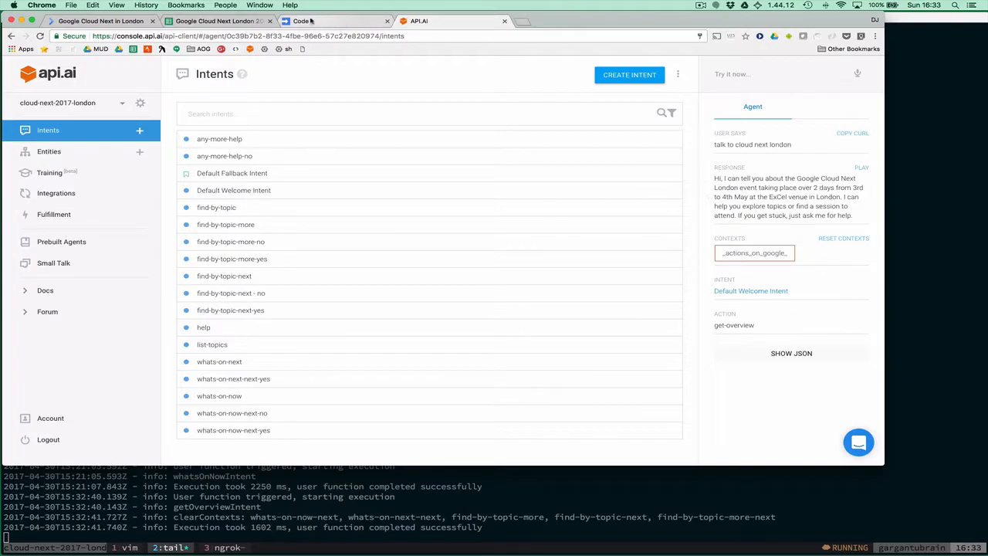
click(220, 22)
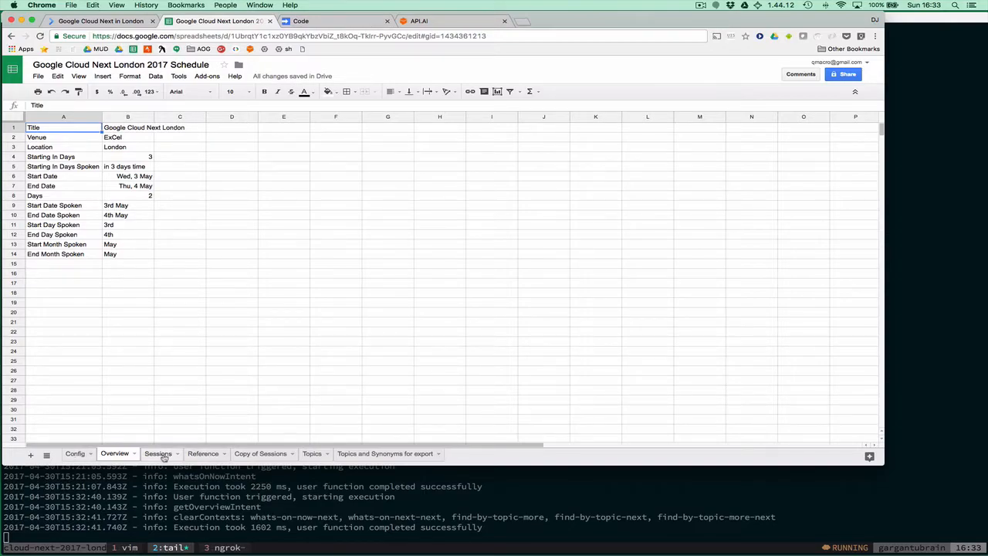
Review the Sessions sheet, then switch to the Config sheet with its start date and flush count.
click(157, 454)
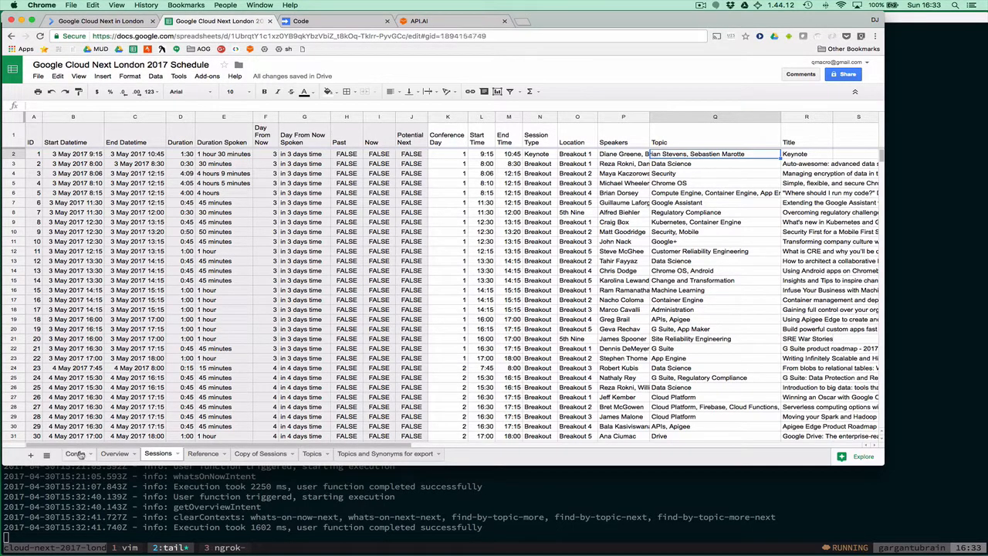
click(75, 453)
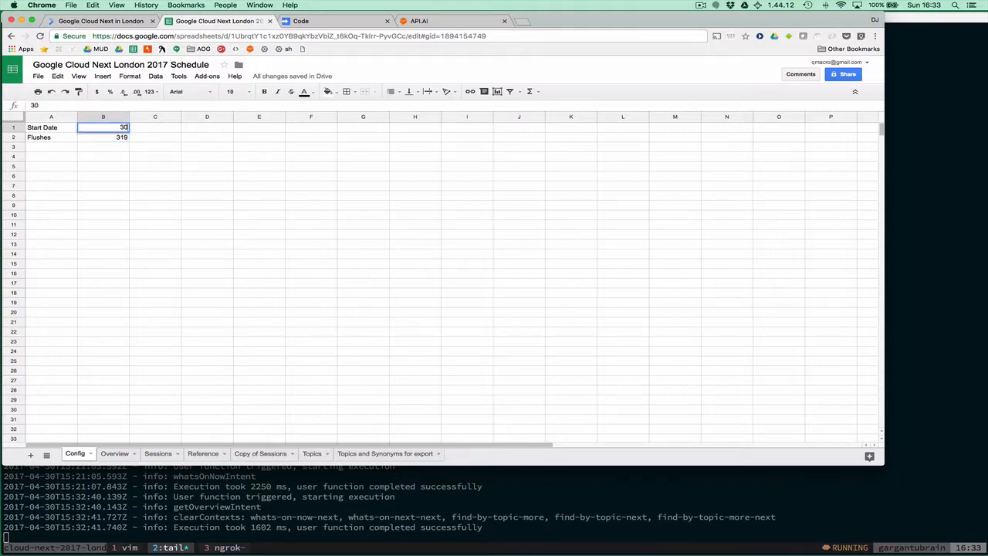
Enter the 30-Apr-2017 start date, verify Sessions and Overview recalculated, then return to the API.AI agent.
text(ap)
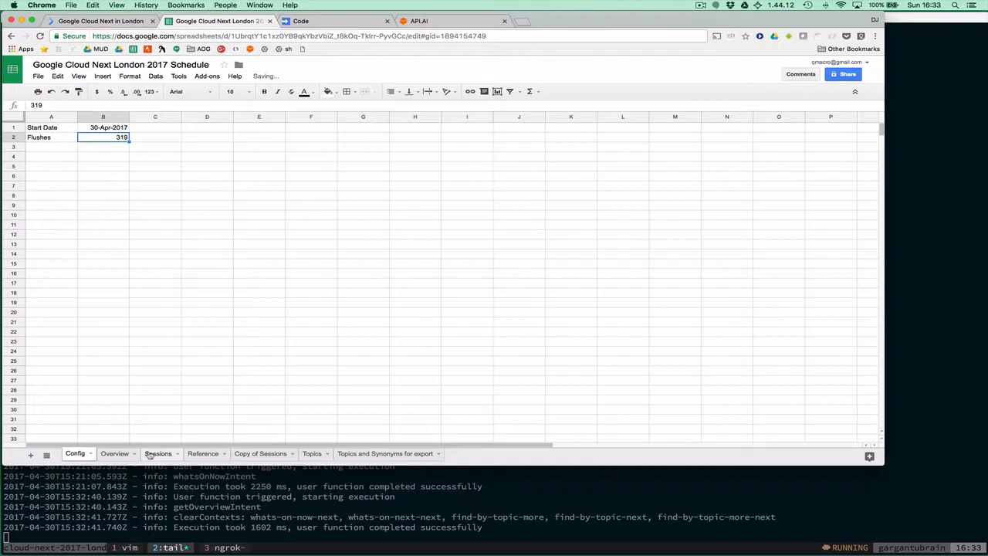
click(157, 454)
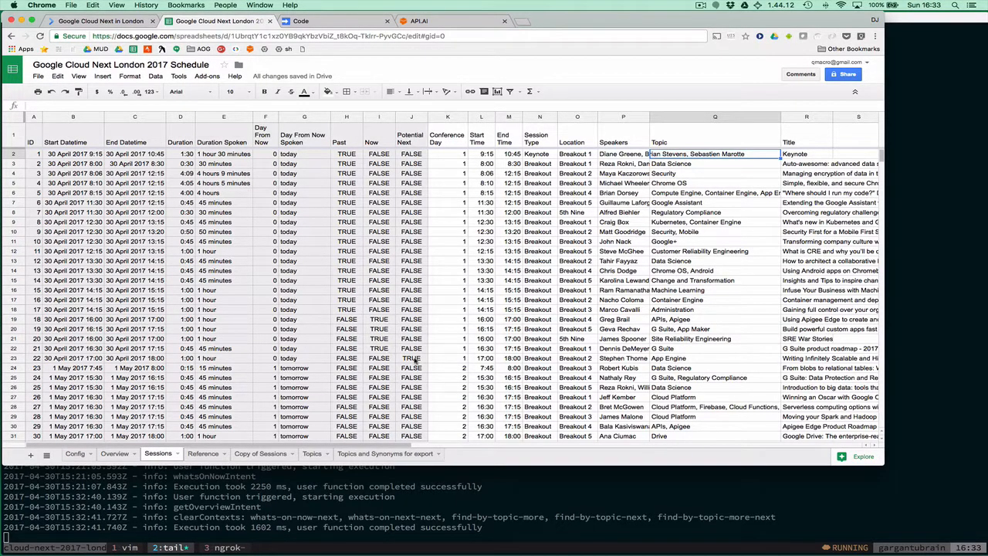
mouse_move(445, 362)
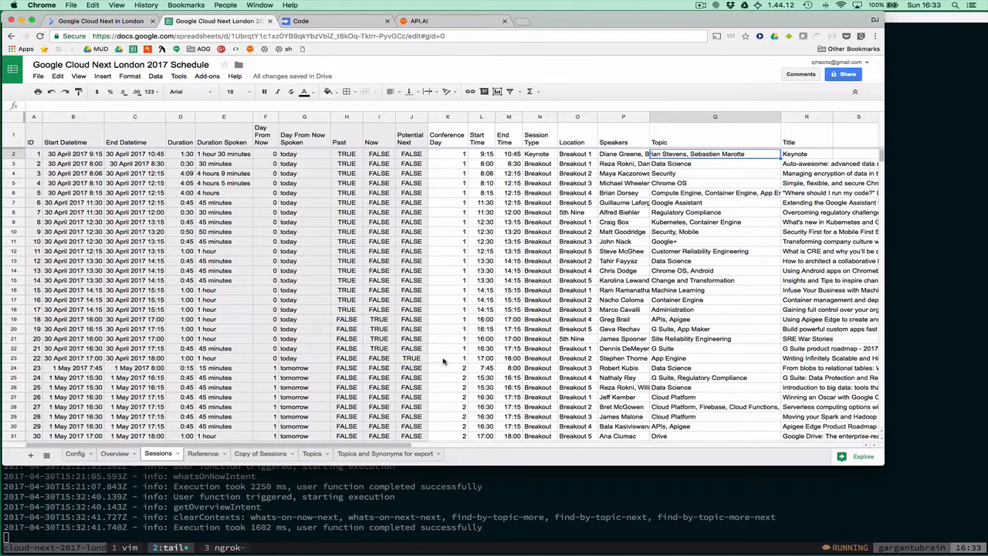
mouse_move(457, 230)
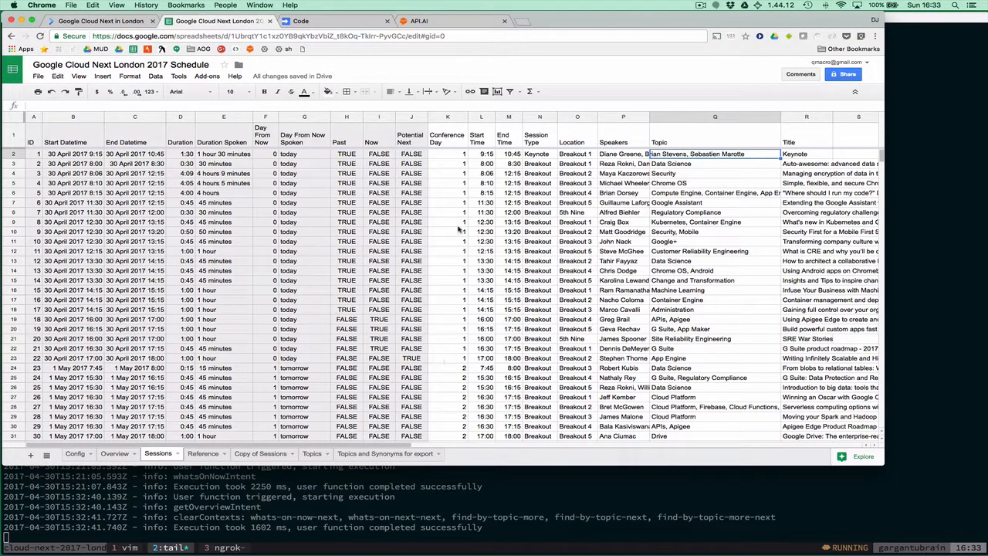
scroll(down, 3)
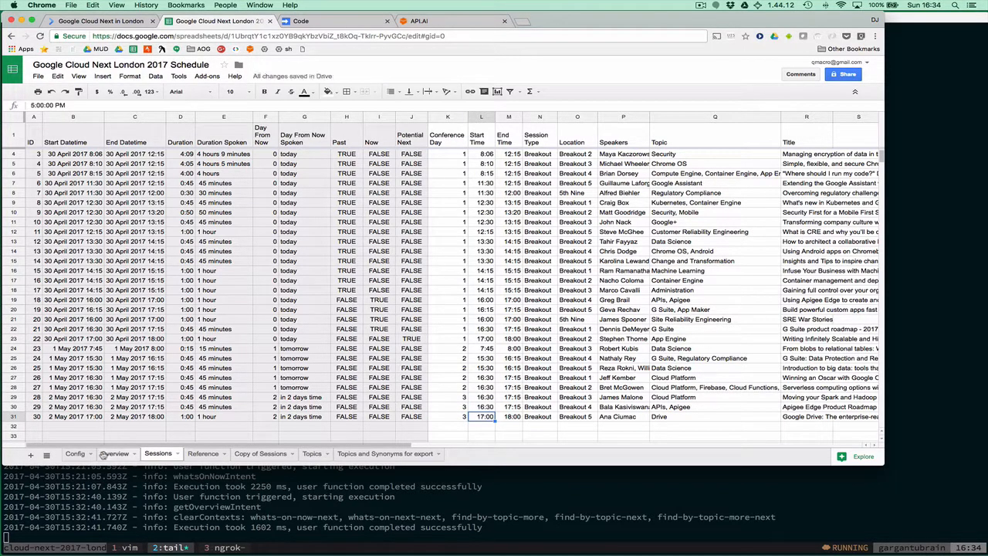
click(114, 454)
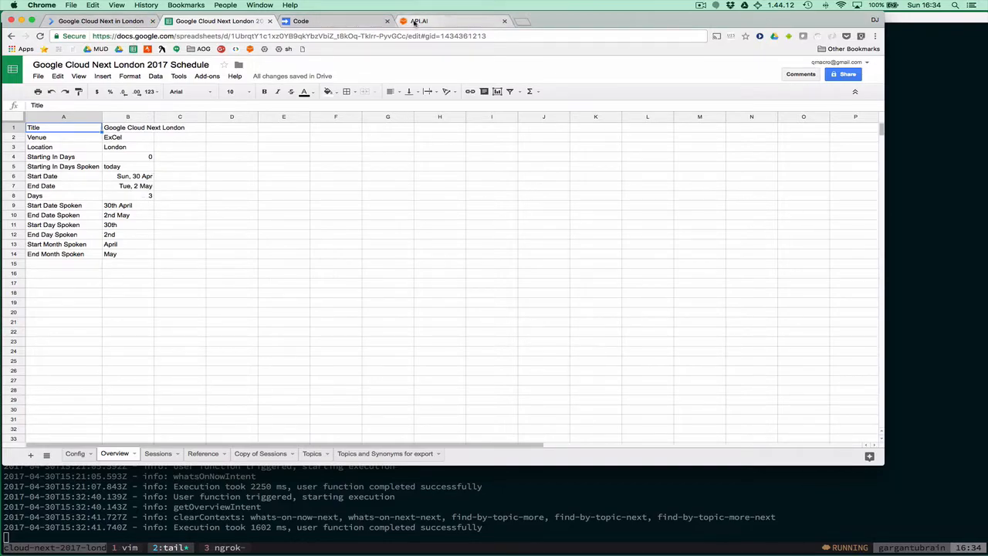
click(451, 22)
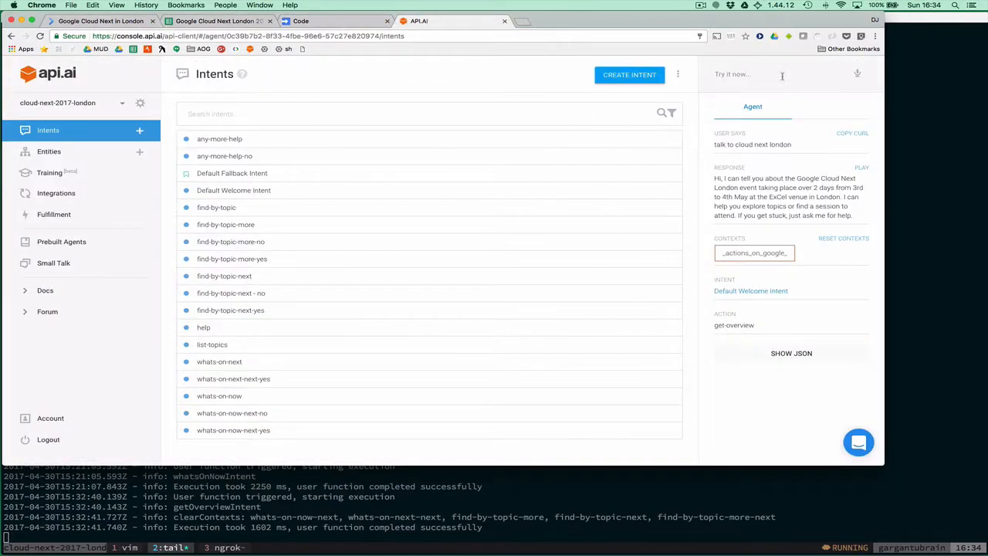
Ask the agent 'what's on right now', answer 'yes please' for the next session, then switch to the Apps Script code.
text(what's on)
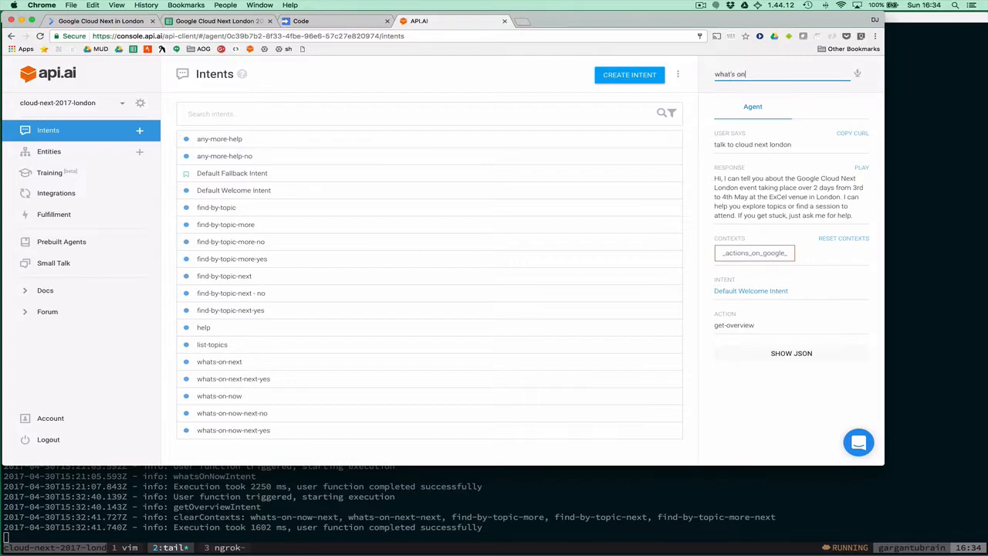
key(Return)
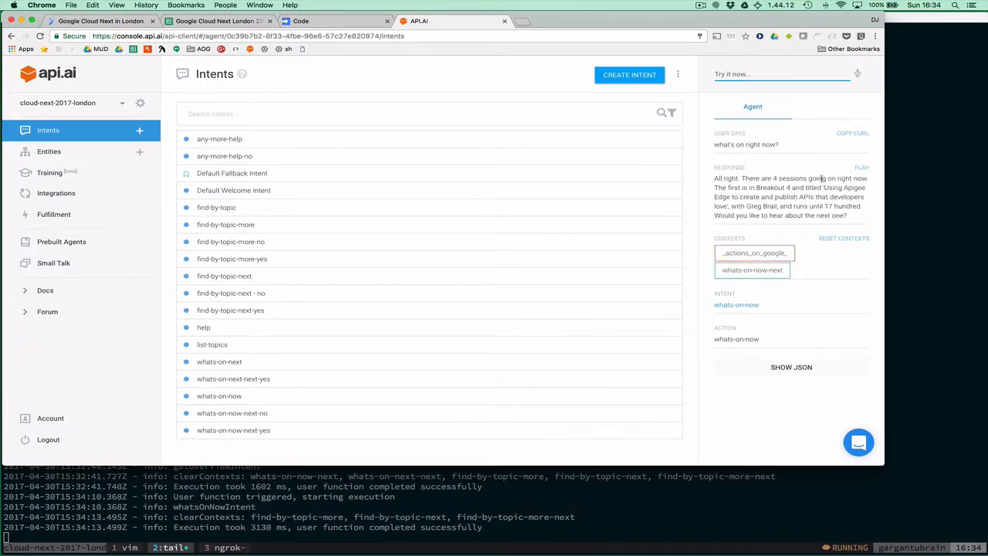
mouse_move(753, 249)
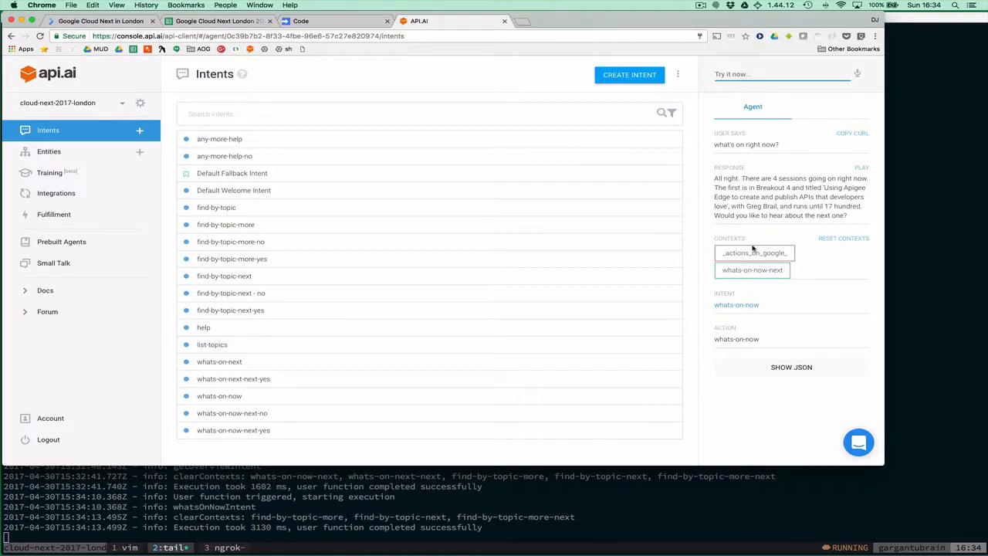
mouse_move(783, 290)
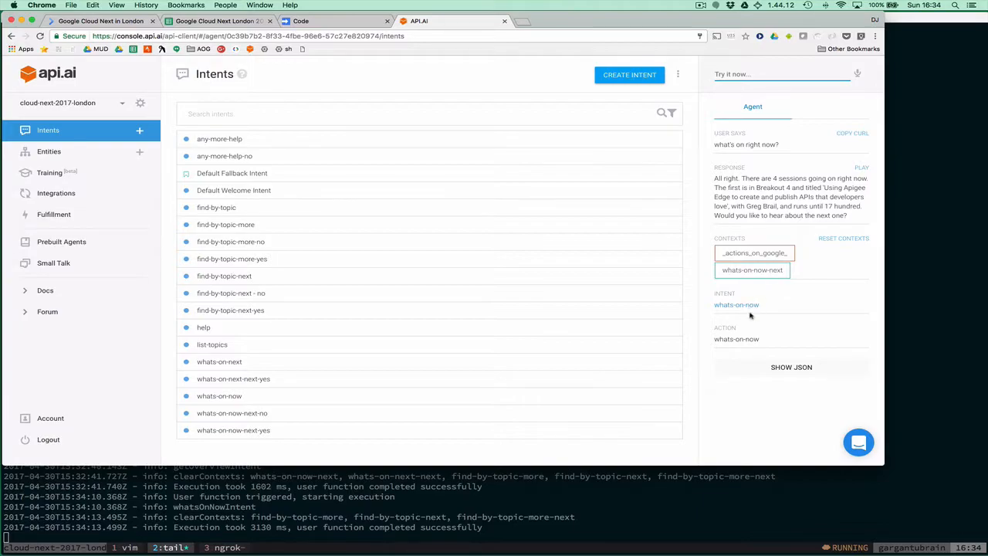
text(yes)
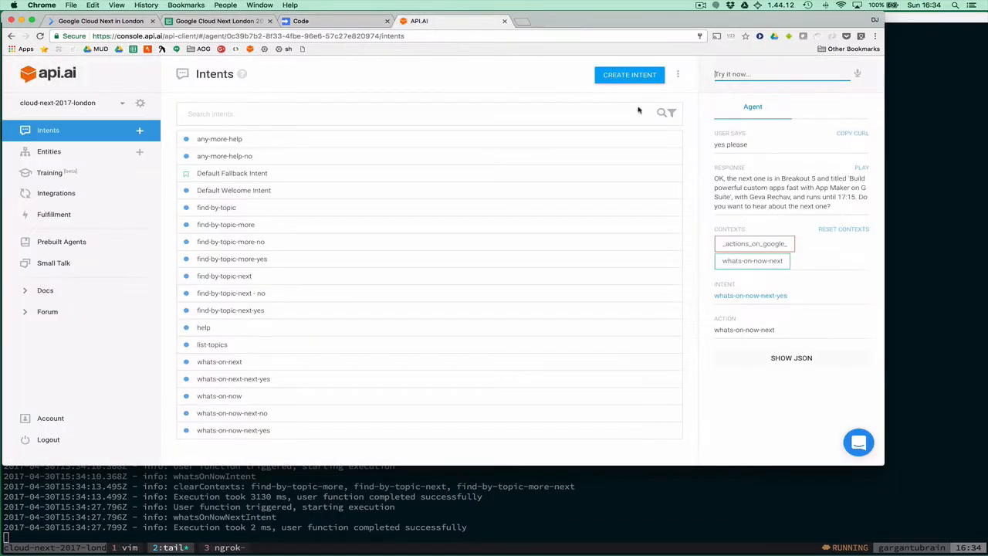
mouse_move(744, 184)
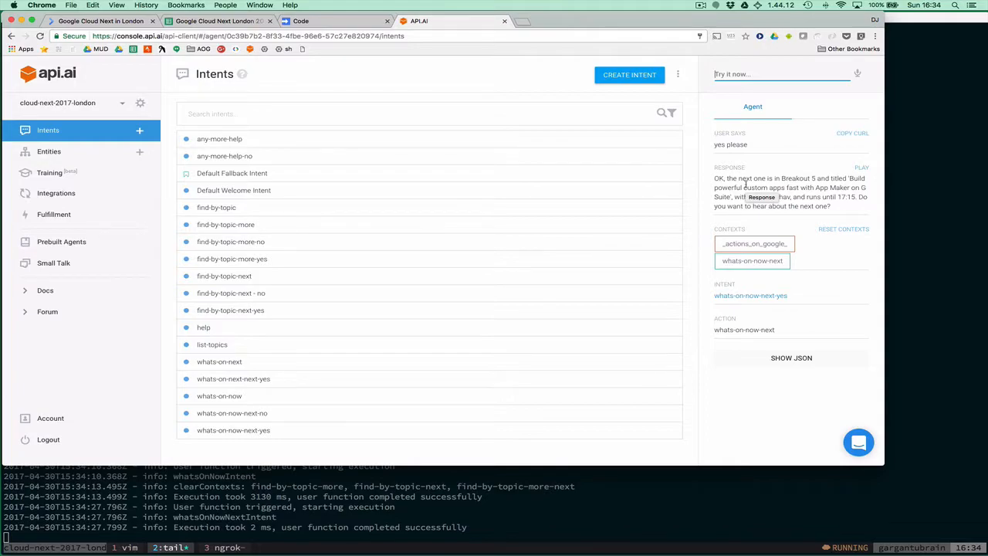
mouse_move(795, 260)
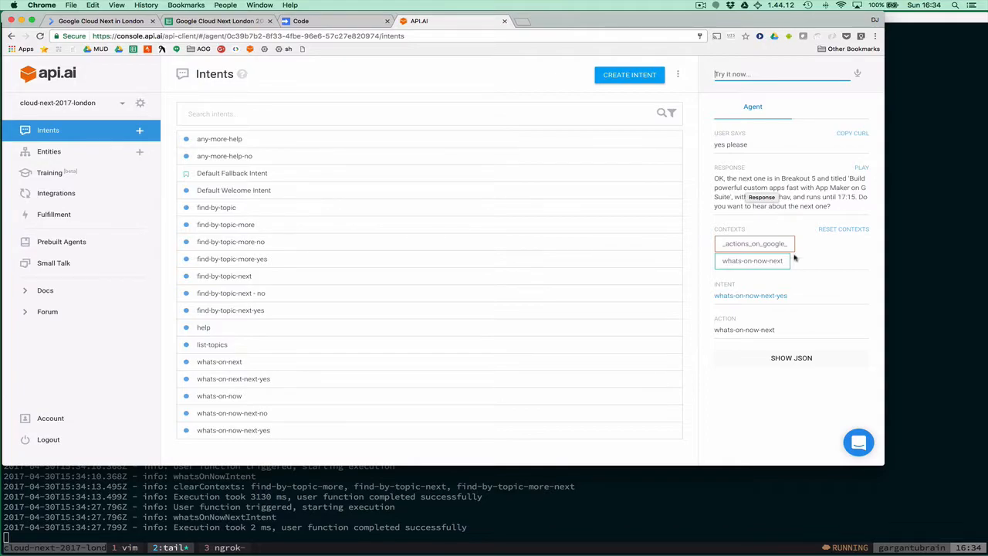
mouse_move(752, 260)
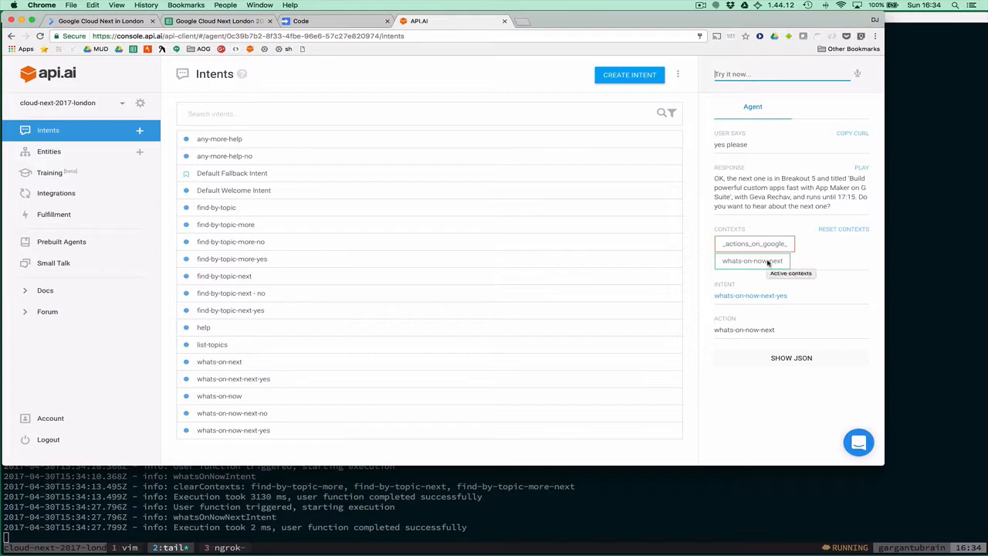
click(299, 22)
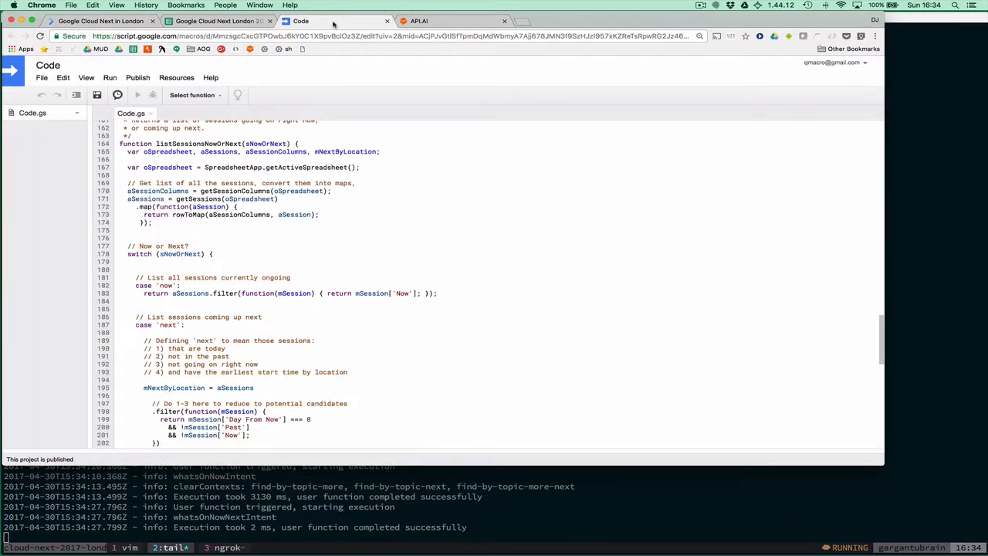
Return to the API.AI console and start asking 'what are the topics?'.
click(420, 21)
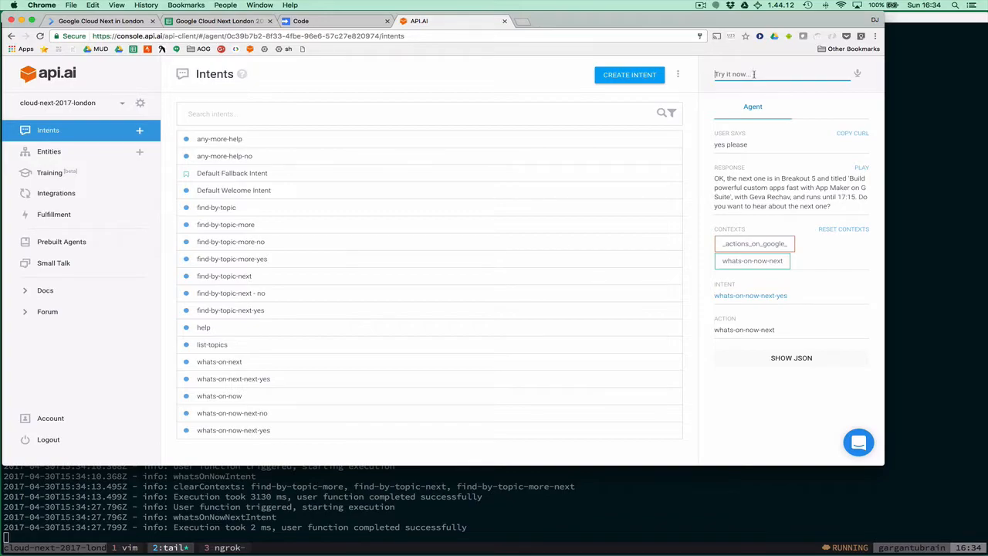
text(what)
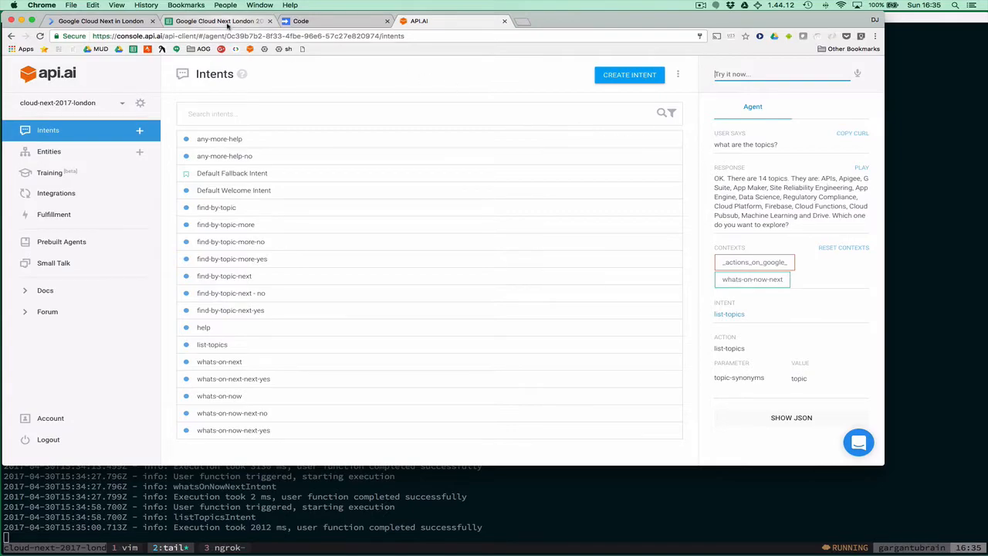
Switch to the Google Cloud Next London schedule spreadsheet's Overview sheet.
click(219, 21)
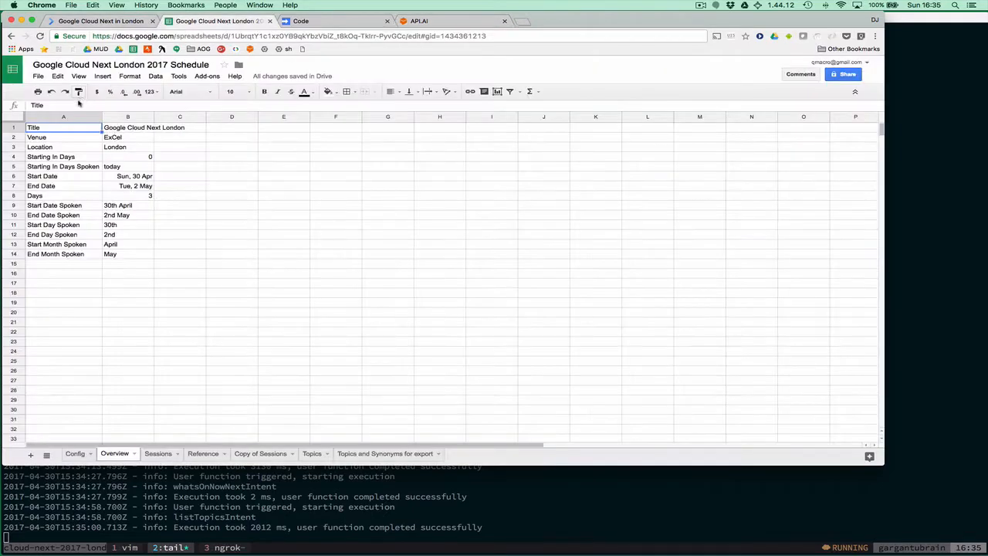
Check the Config sheet's 30-Apr-2017 start date, return to API.AI and begin a 'let's explore' topic question.
click(75, 454)
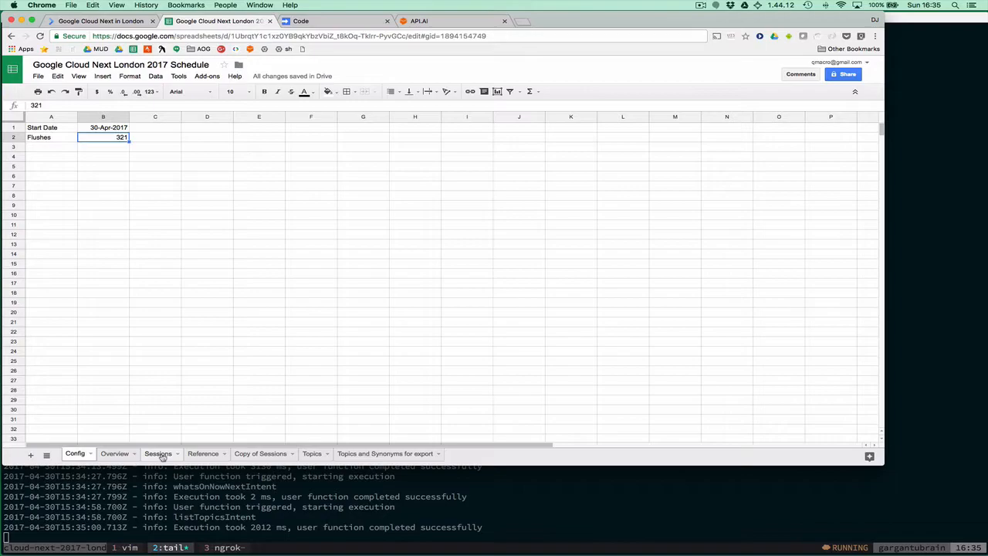
click(157, 454)
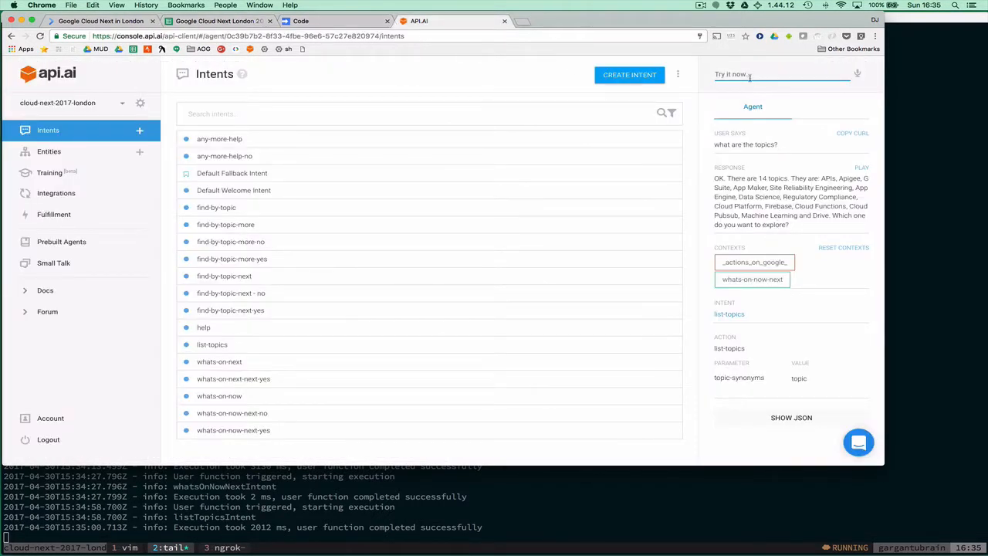
text(let's explore)
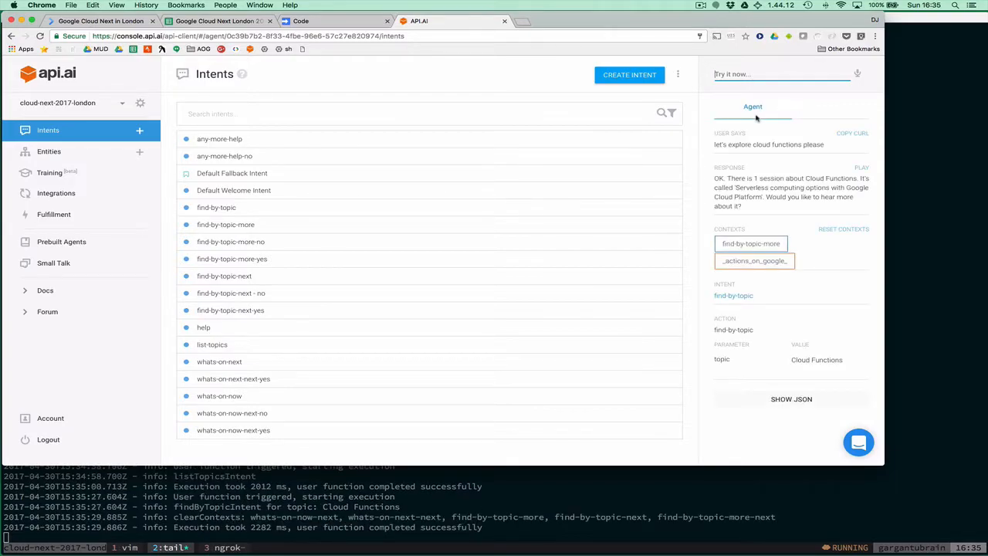
mouse_move(778, 179)
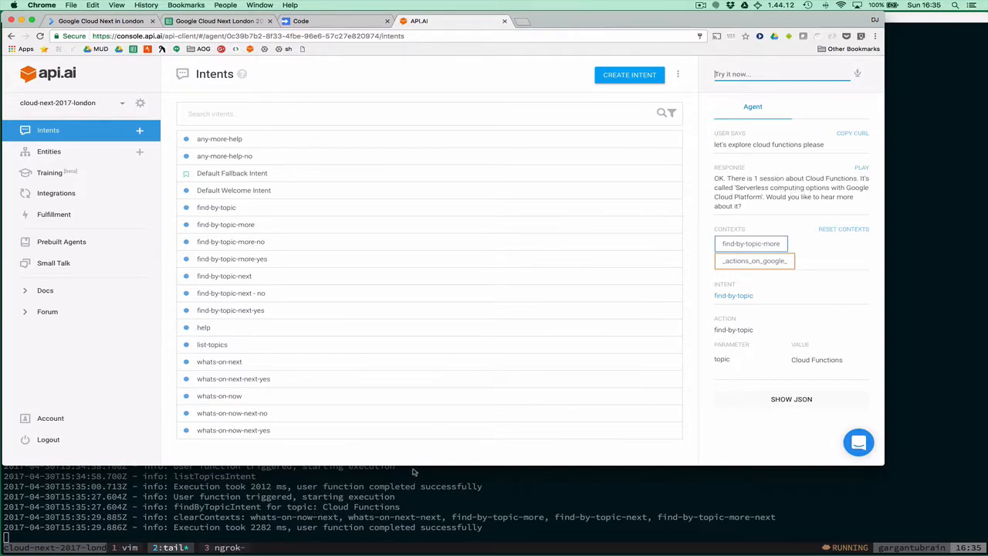
mouse_move(724, 216)
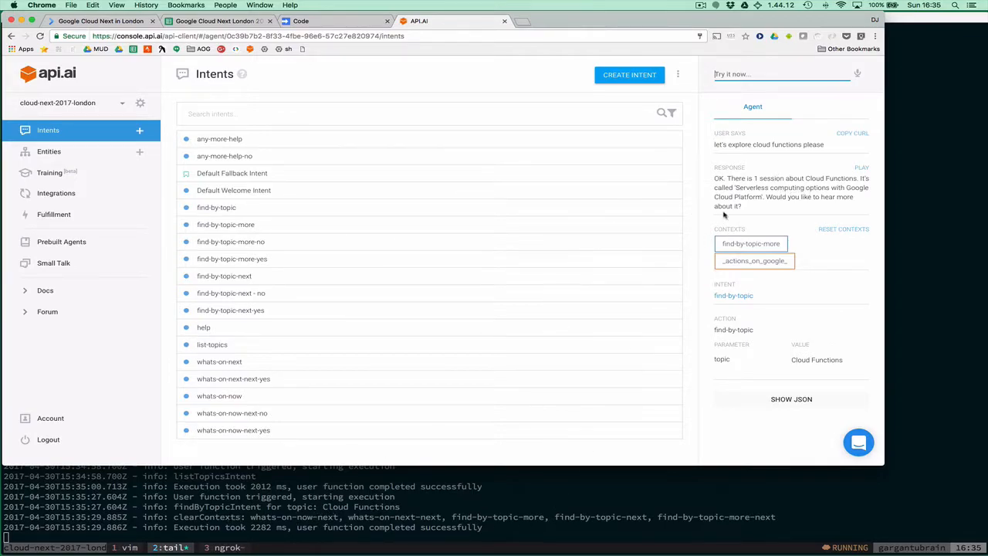
mouse_move(760, 178)
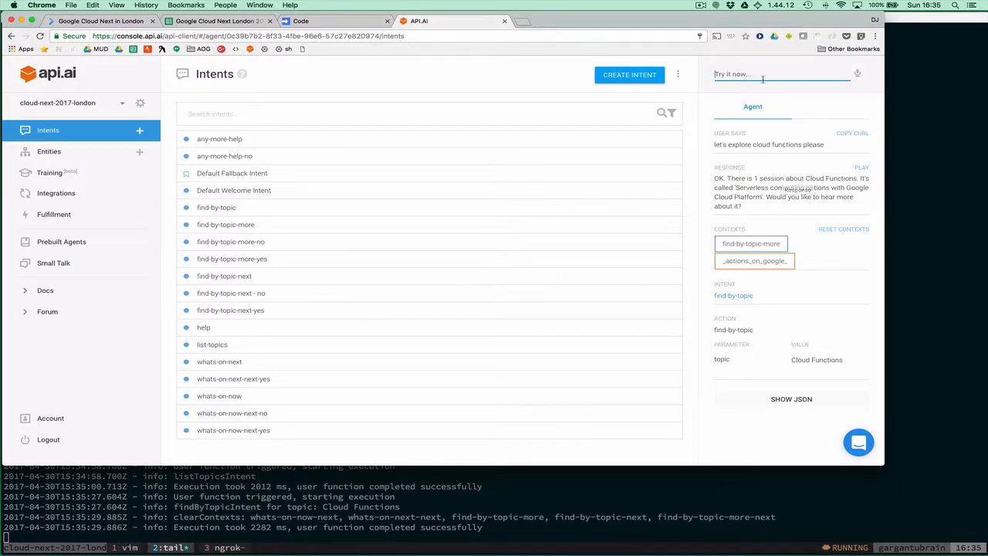
Ask the agent about App Engine and Cloud Platform sessions, then 'let's hear about the next one'.
text(what about api)
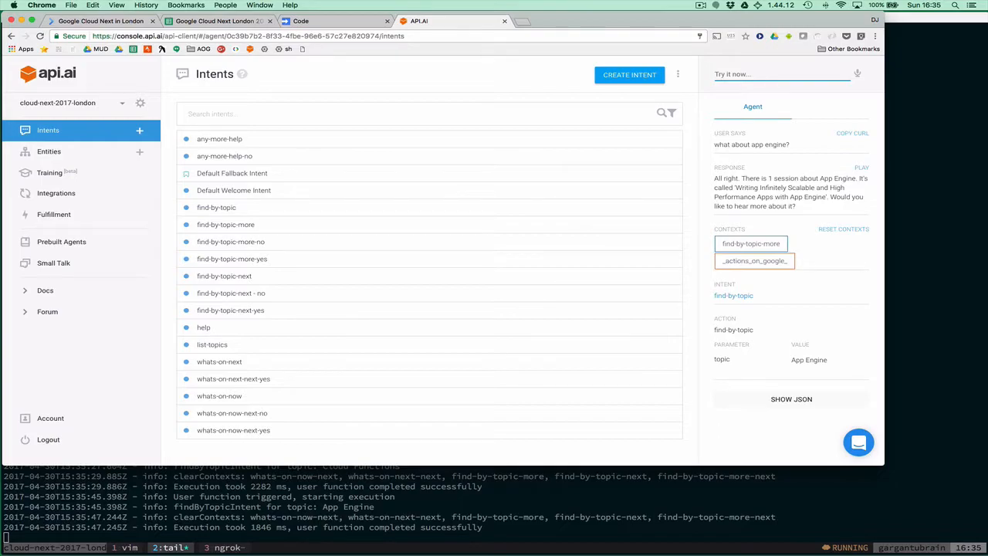
text(how about)
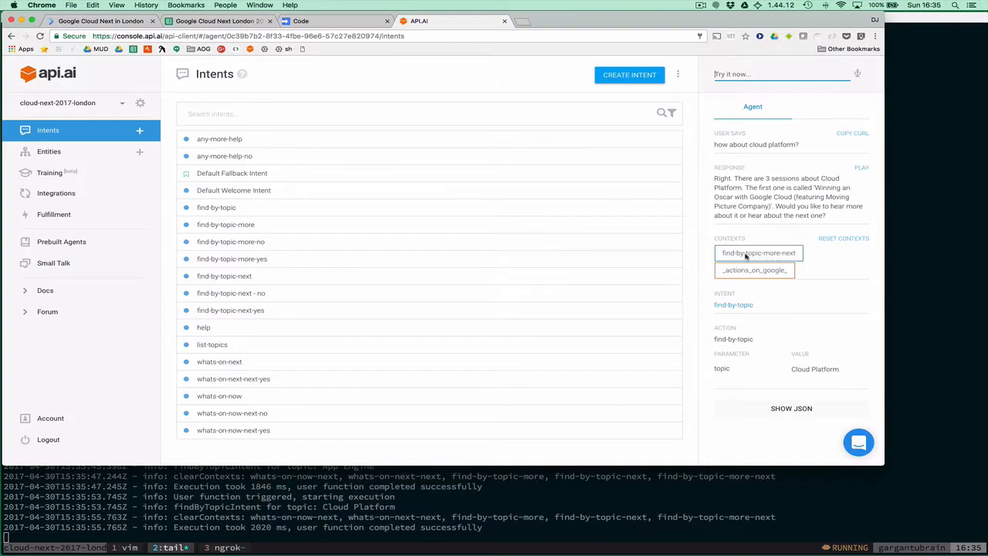
mouse_move(744, 256)
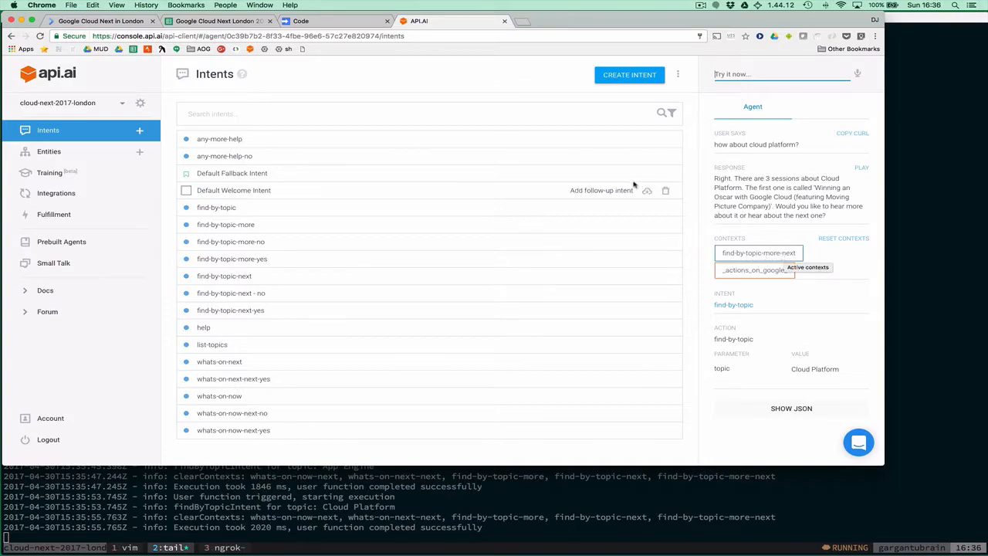
mouse_move(633, 173)
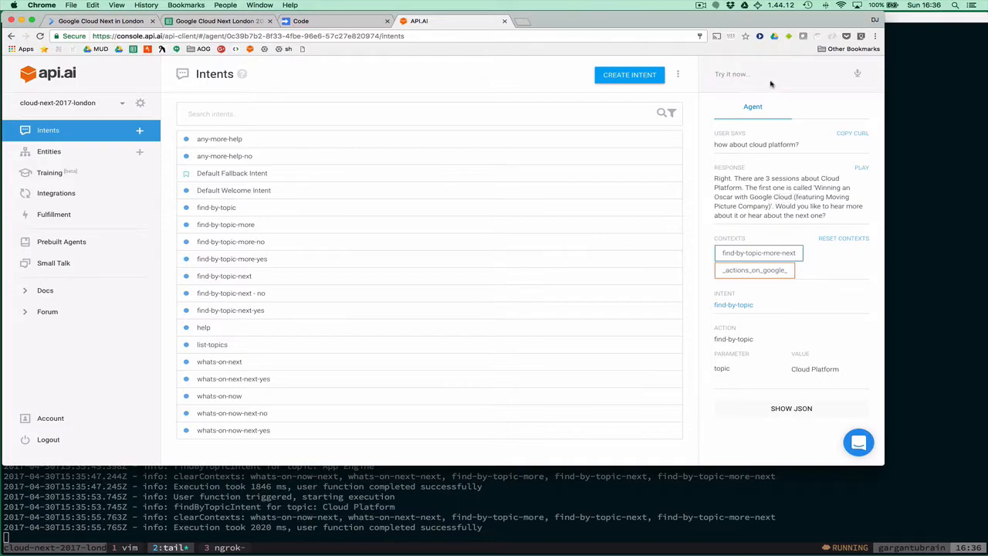
mouse_move(770, 84)
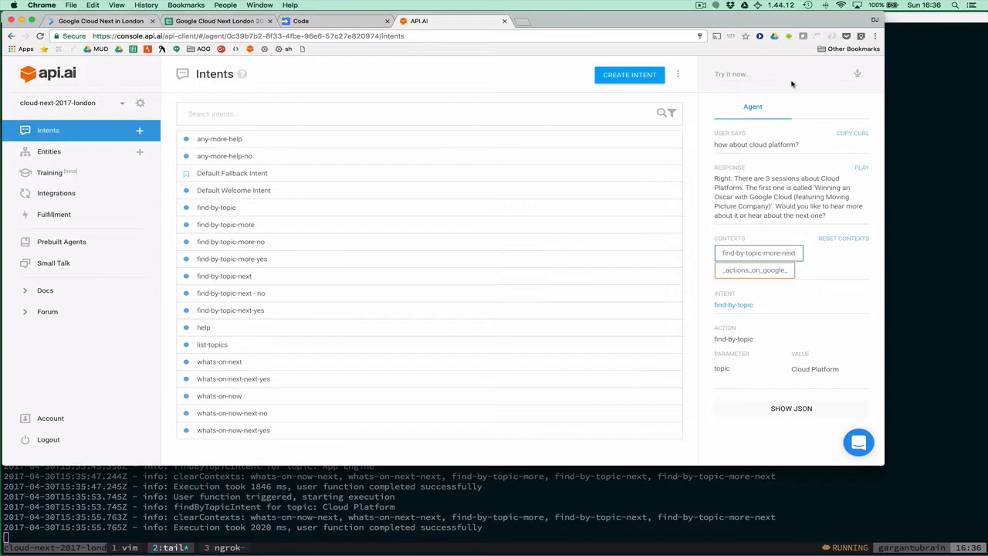
text(let's hear a)
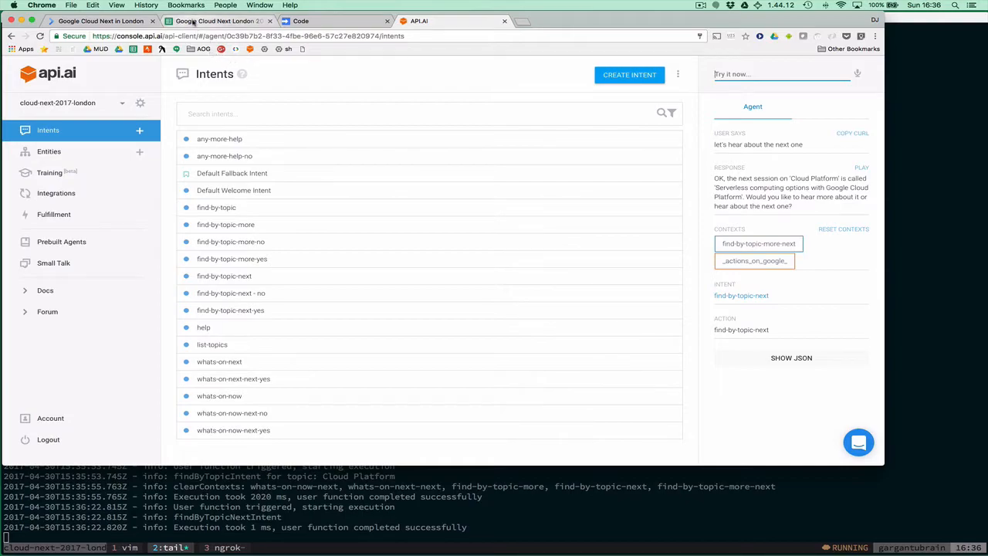
Ask the agent 'are there any sessions coming up next?'.
text(a)
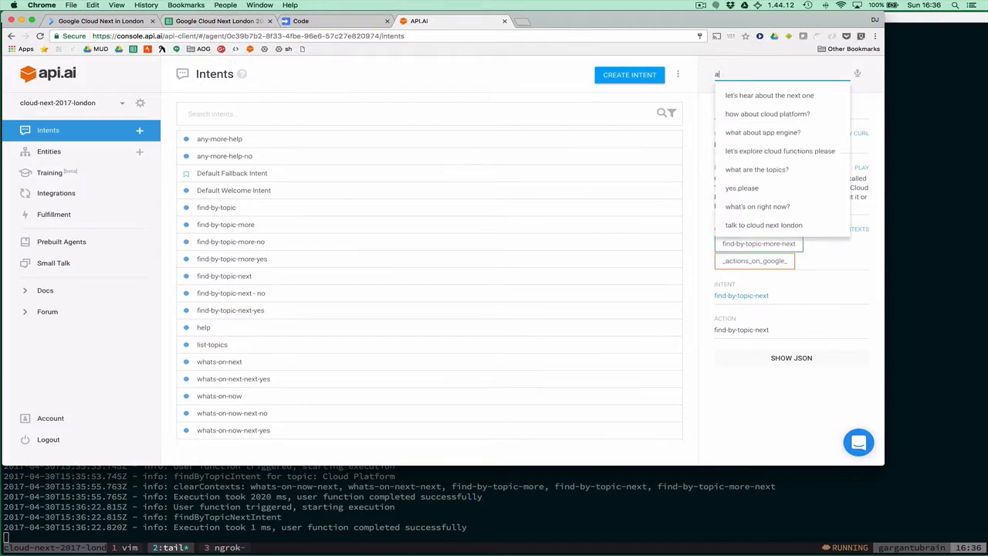
text(re there y)
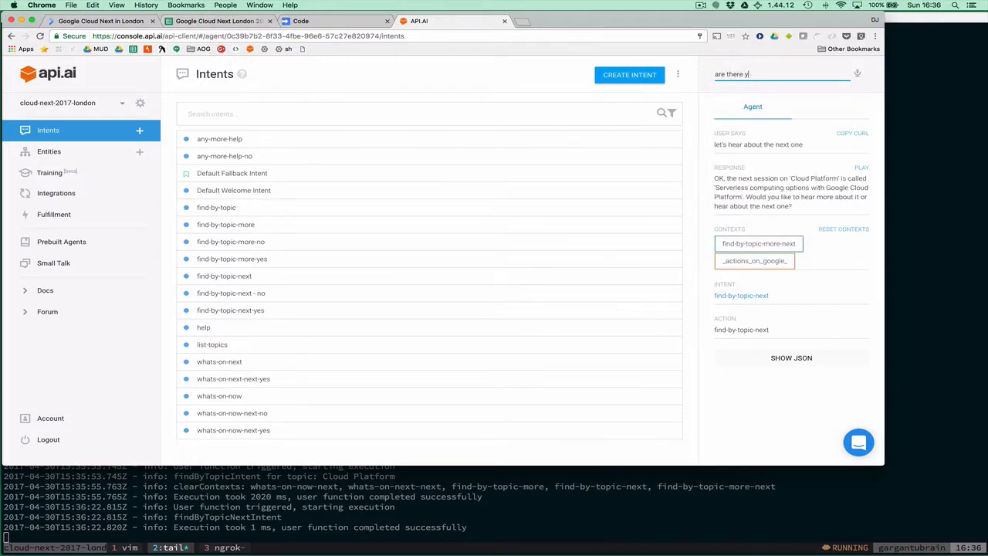
text(any sessions com)
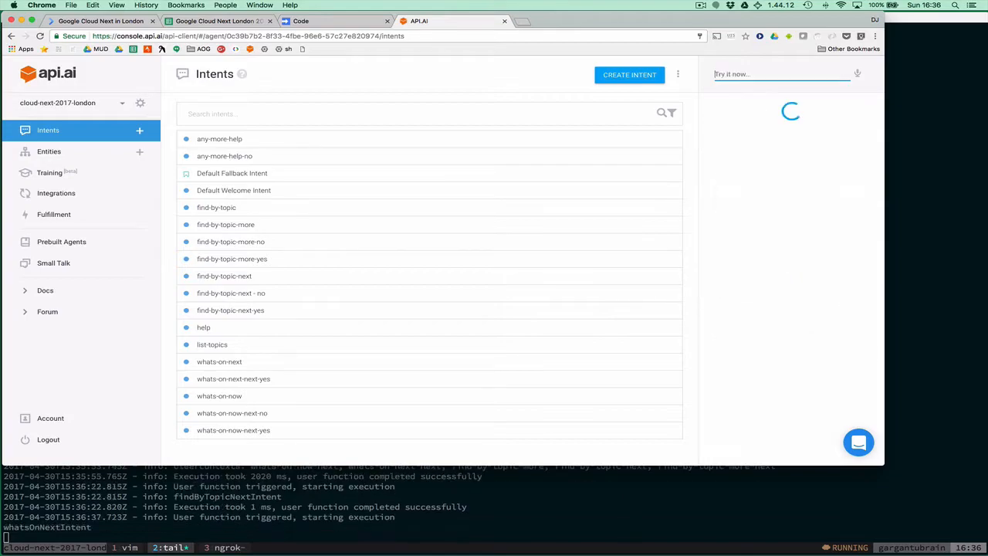
Compare the Sessions sheet with the agent's one upcoming App Engine session answer.
click(219, 21)
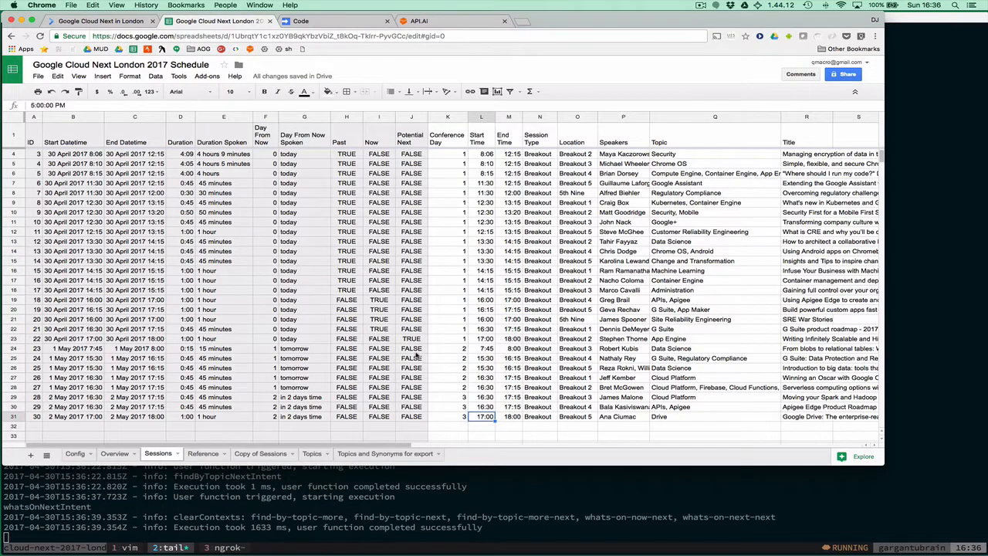
mouse_move(450, 343)
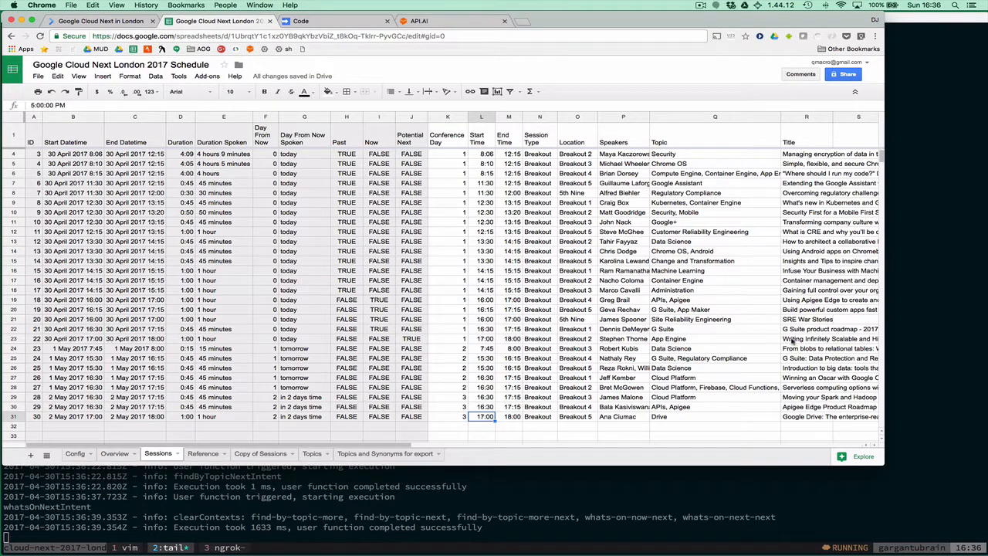
mouse_move(455, 21)
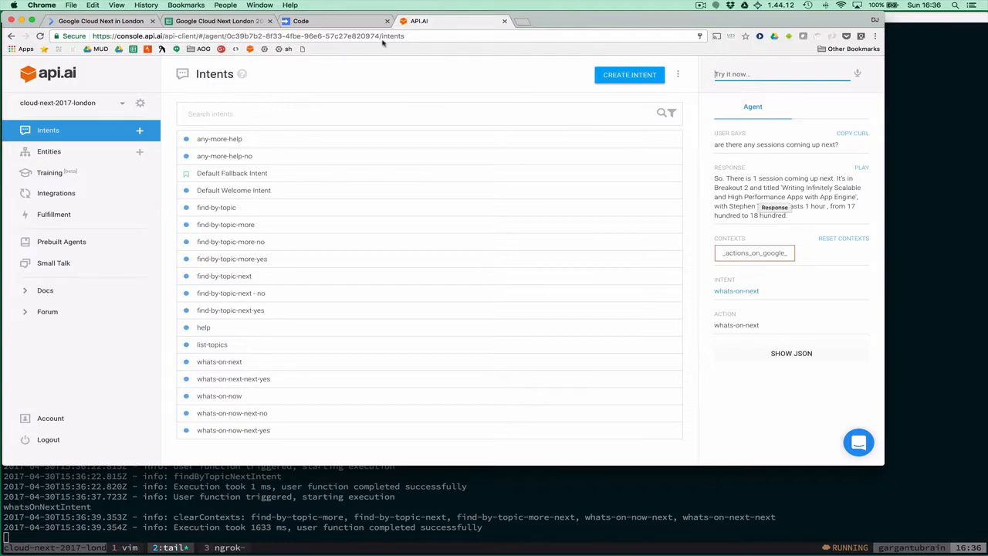
click(217, 22)
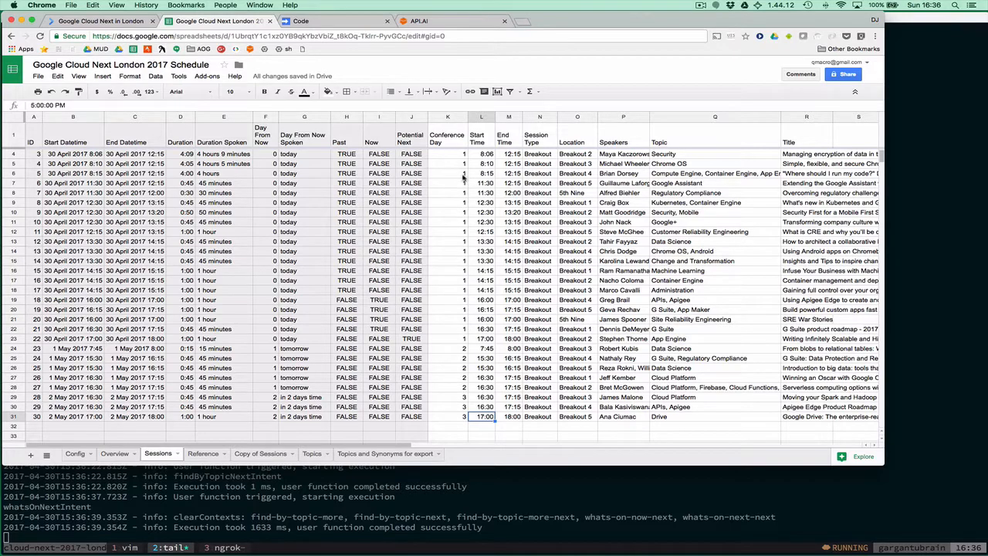
mouse_move(424, 188)
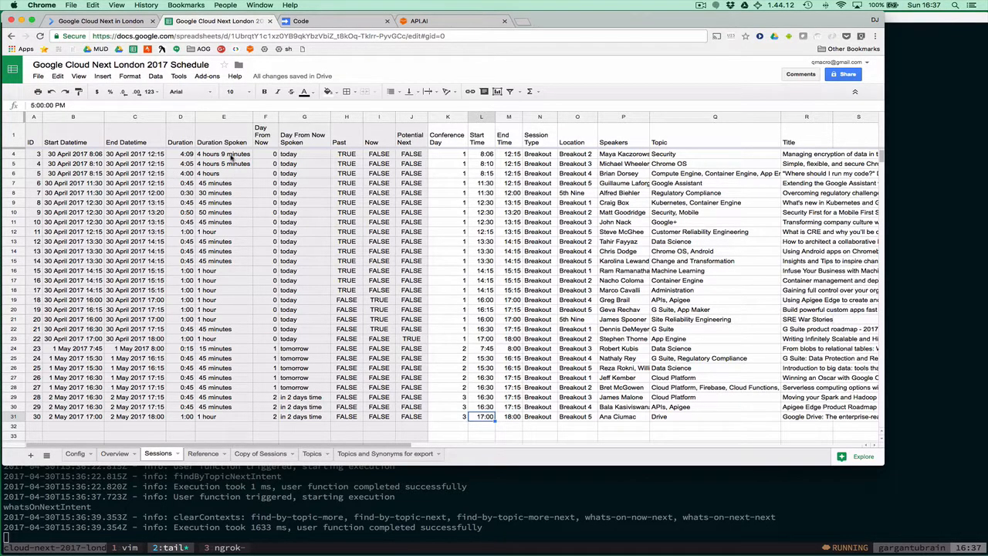
Switch to the Overview sheet showing the event's venue and dates.
click(114, 454)
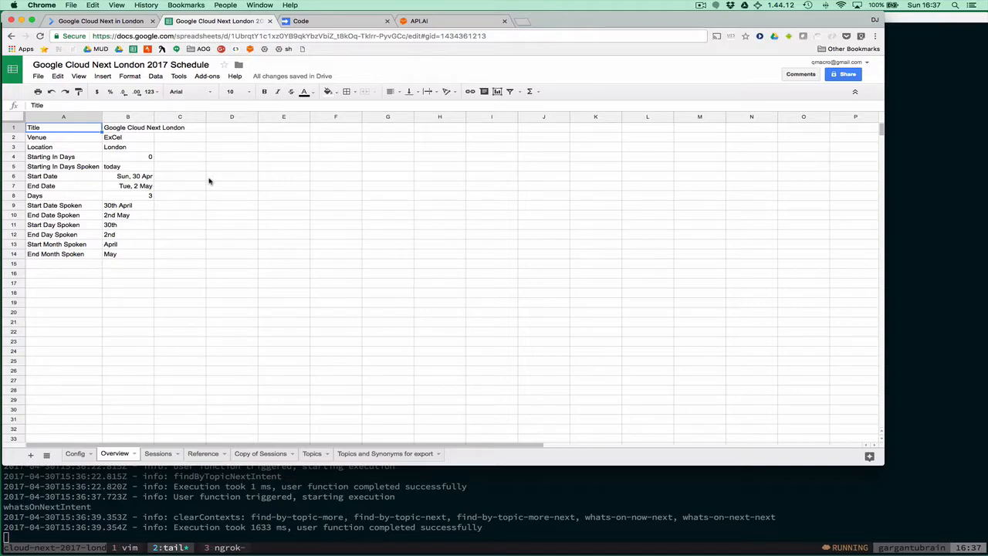
mouse_move(367, 99)
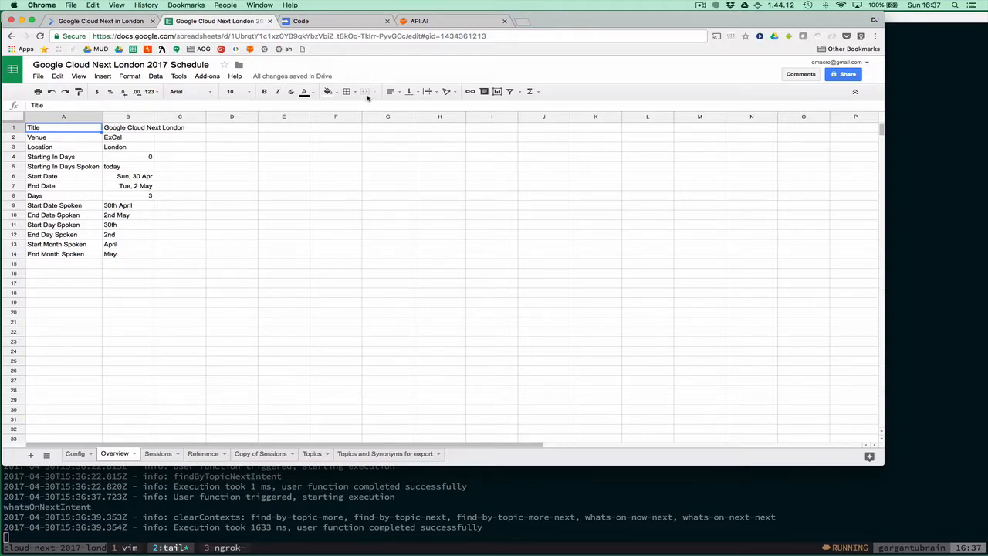